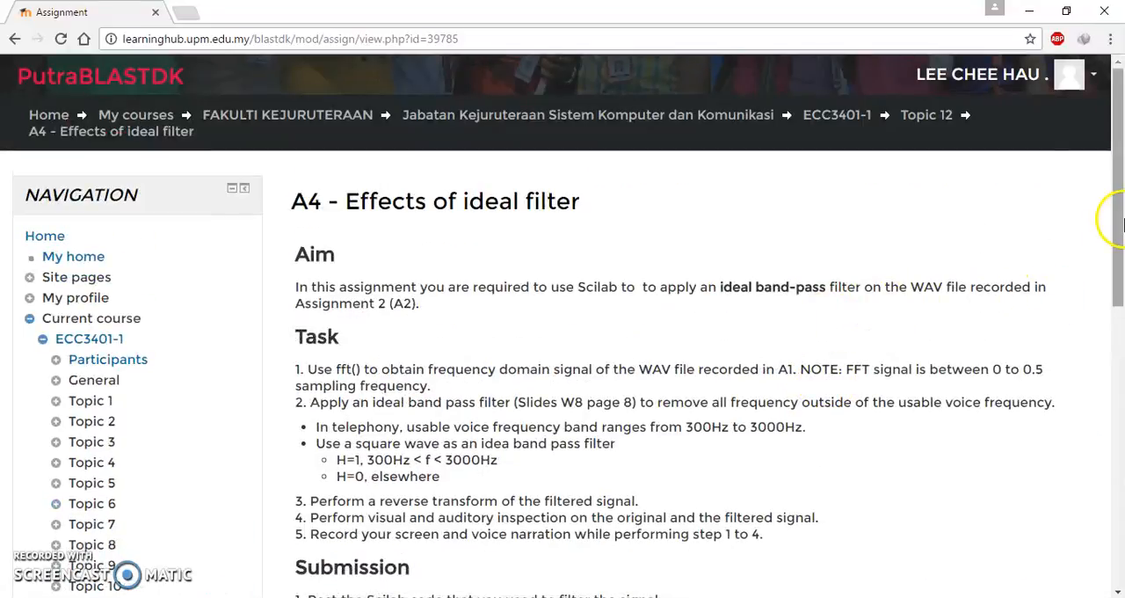
Step: Scroll through the dsp-0.sce band-pass filter script and clear the whole-script selection
scroll("down", 3)
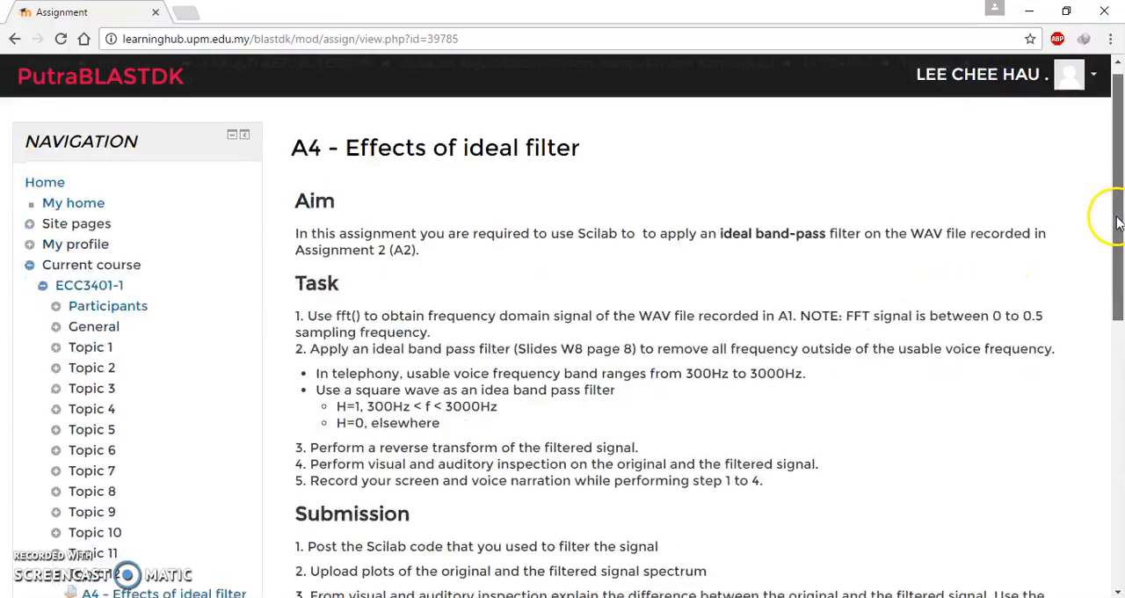
scroll("up", 3)
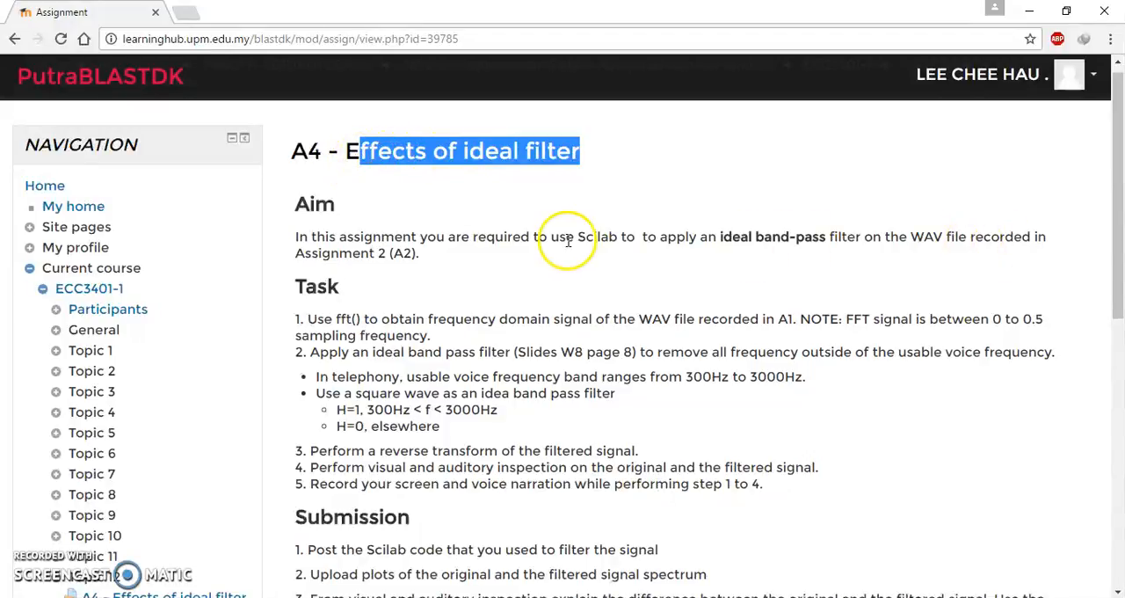
mouse_move(728, 321)
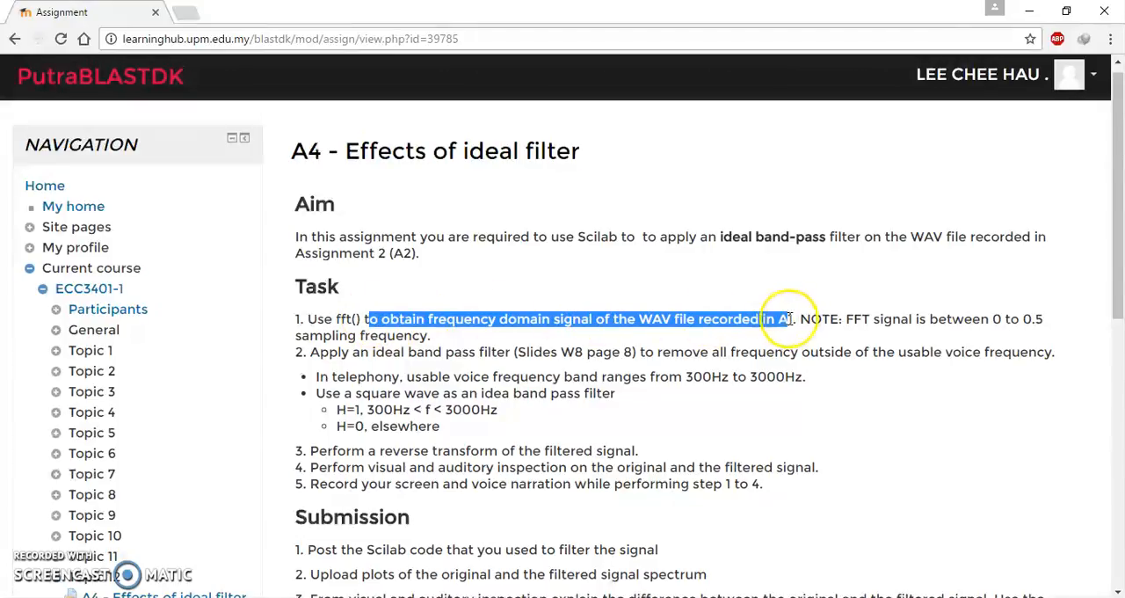
mouse_move(786, 343)
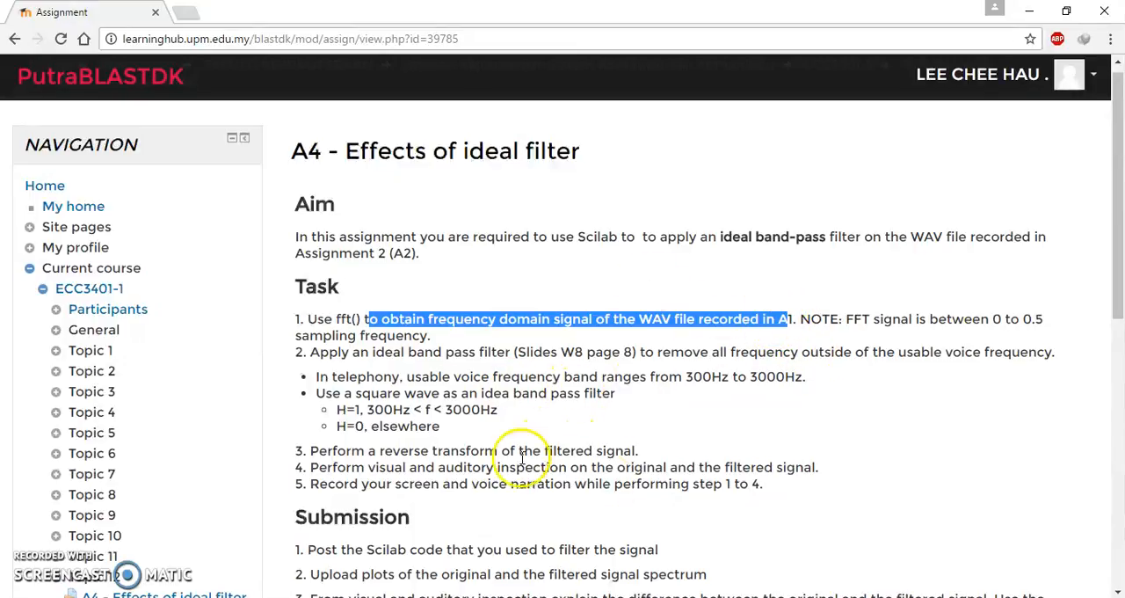
mouse_move(695, 430)
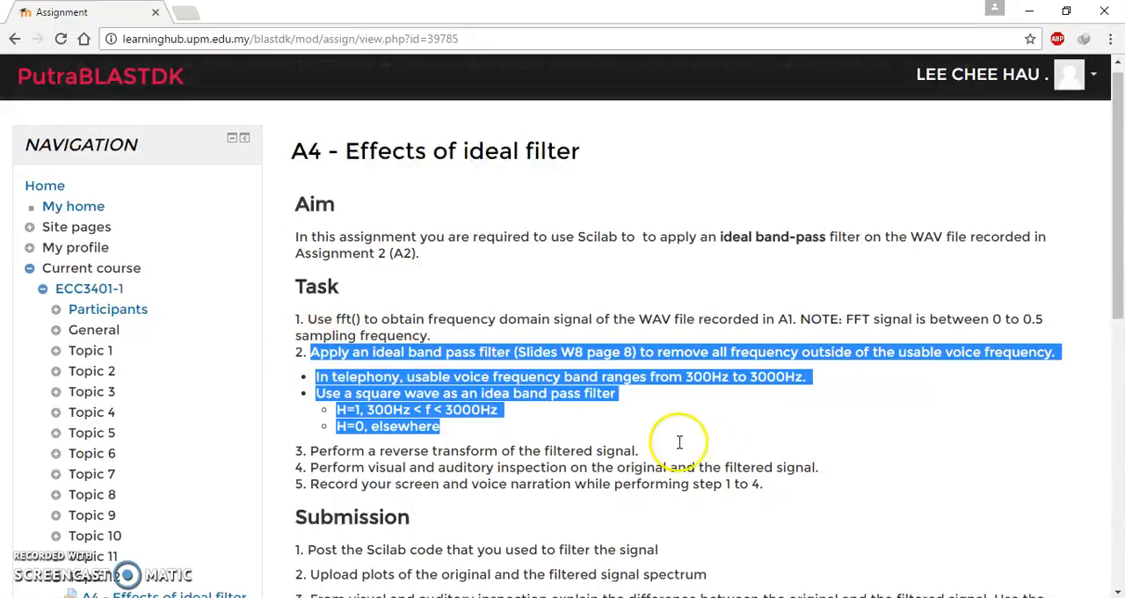
scroll("down", 3)
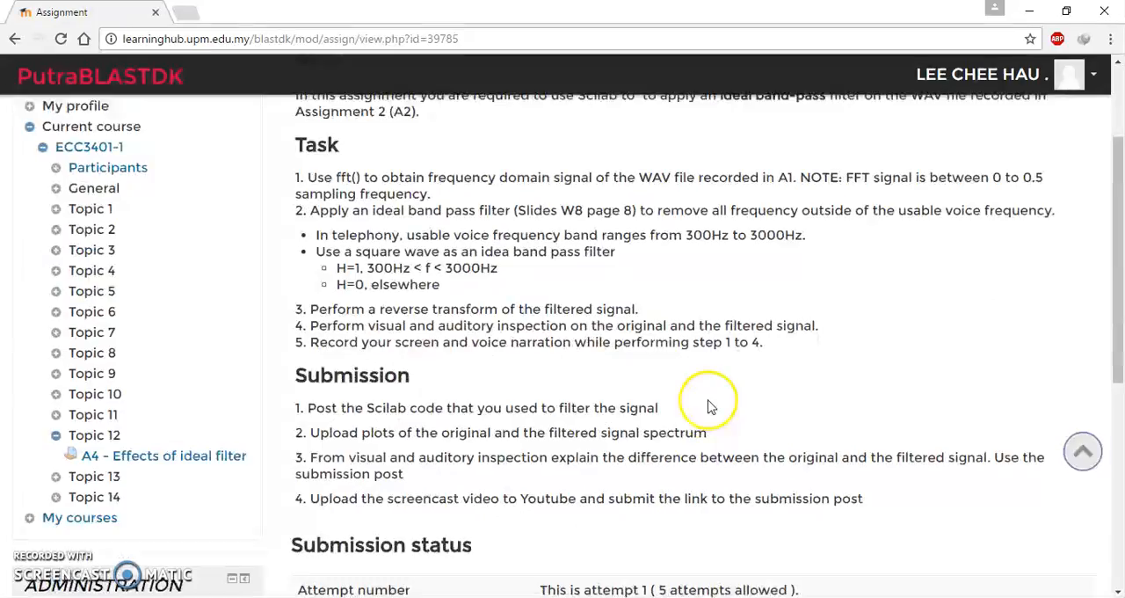
scroll("down", 3)
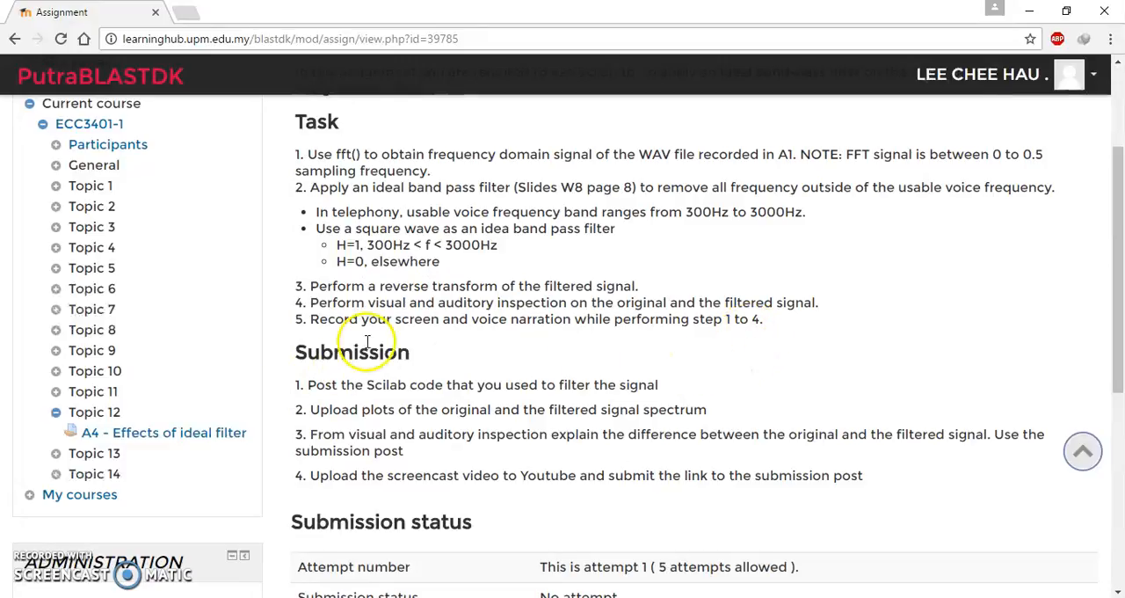
scroll("up", 3)
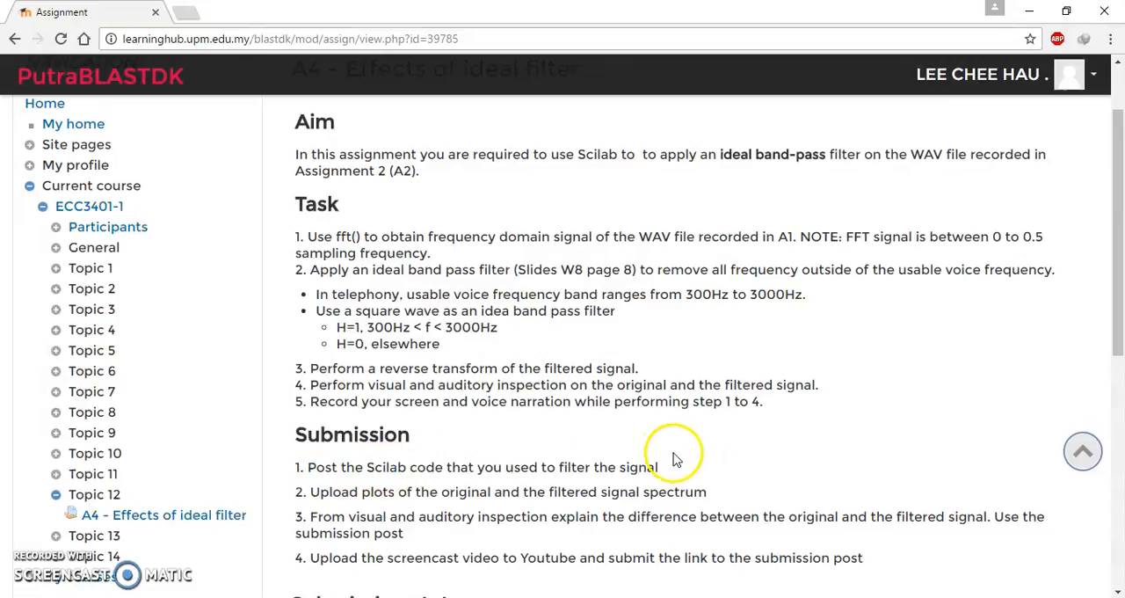
mouse_move(448, 145)
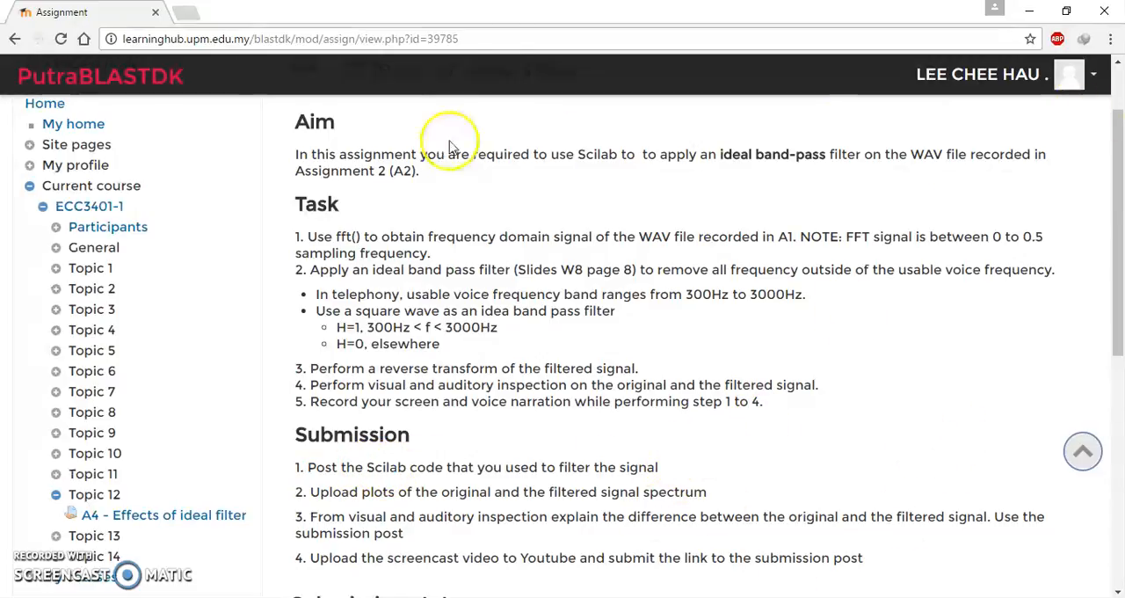
mouse_move(730, 68)
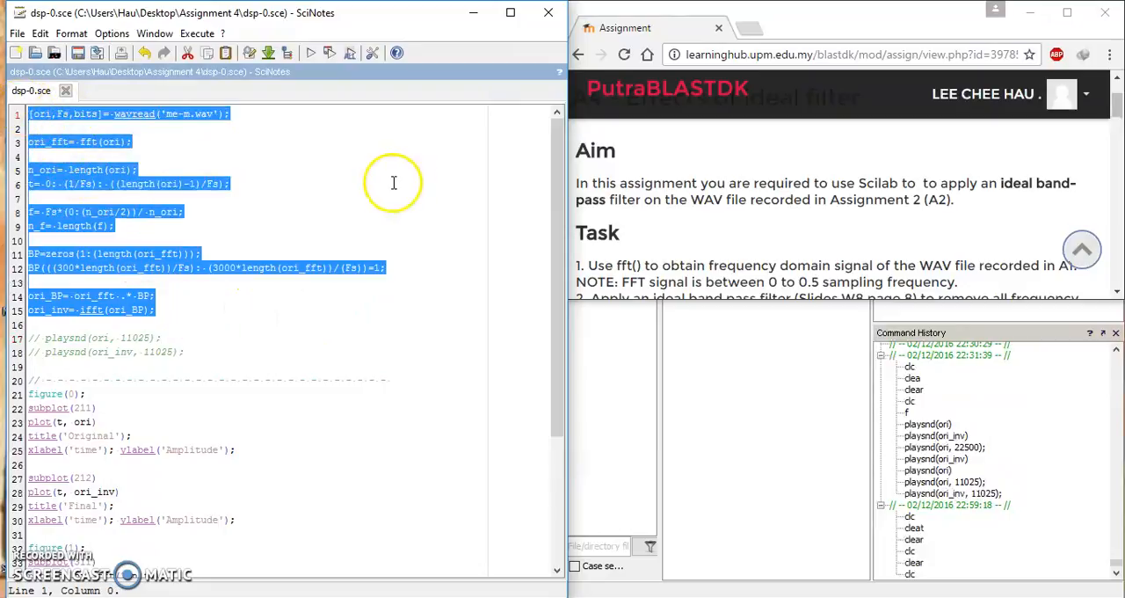
left_click(109, 121)
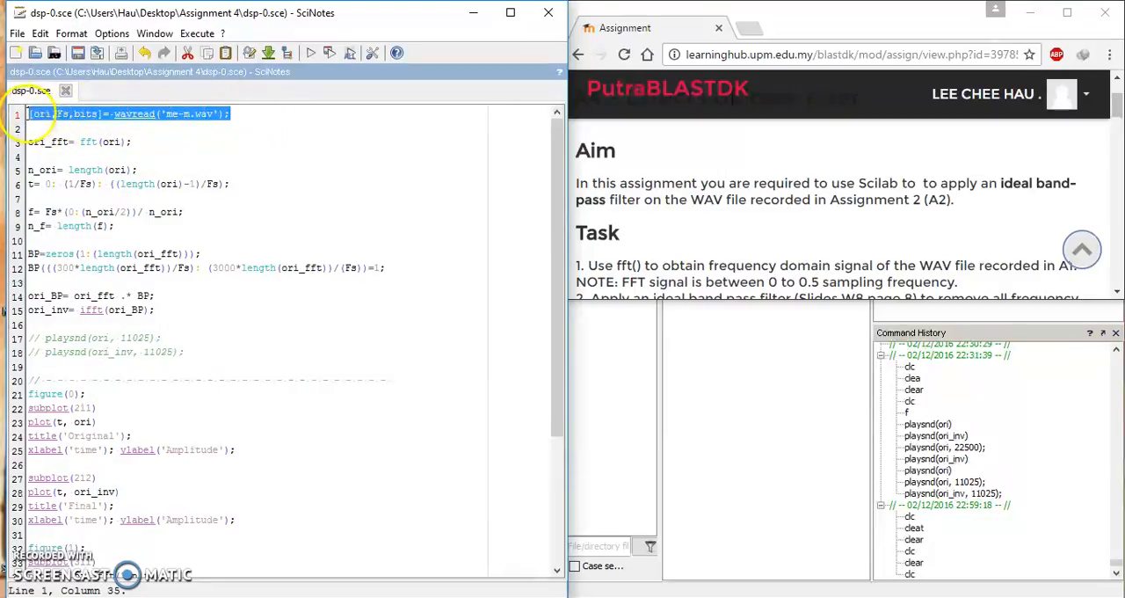
Step: Add a 'nubr of sample' comment to line 5, then check lines 6, 8 and 9
left_click(127, 142)
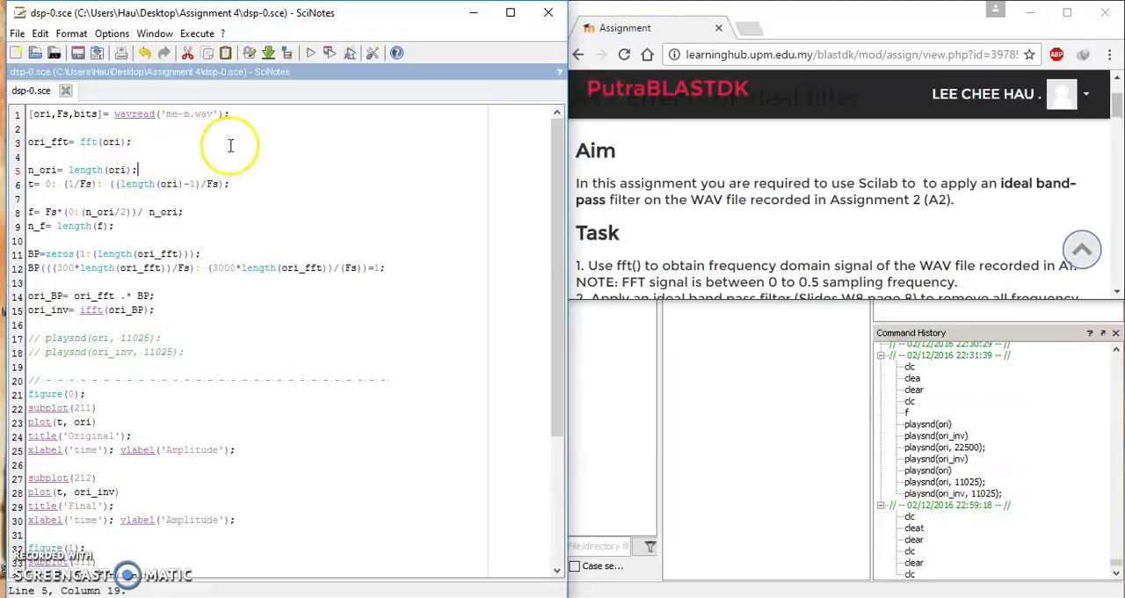
type("//nubr of s")
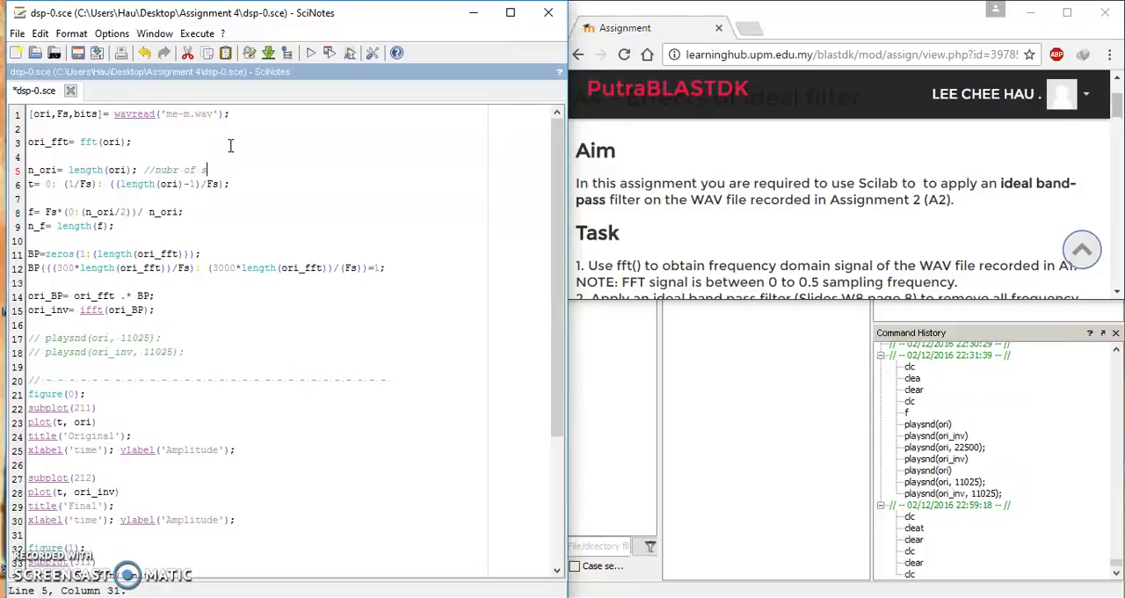
type("ample")
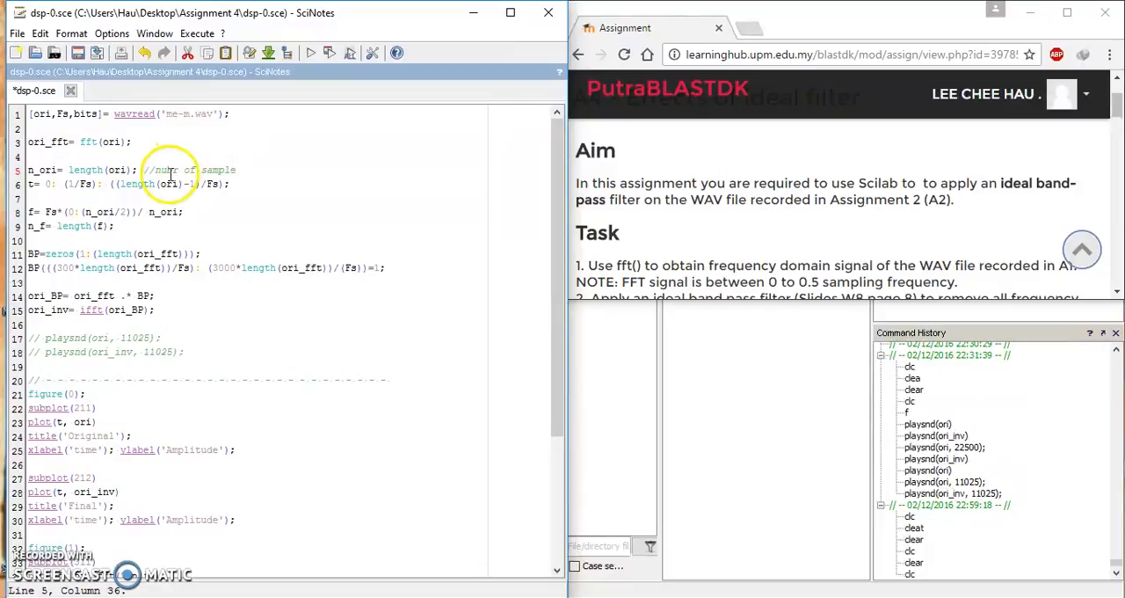
left_click(231, 183)
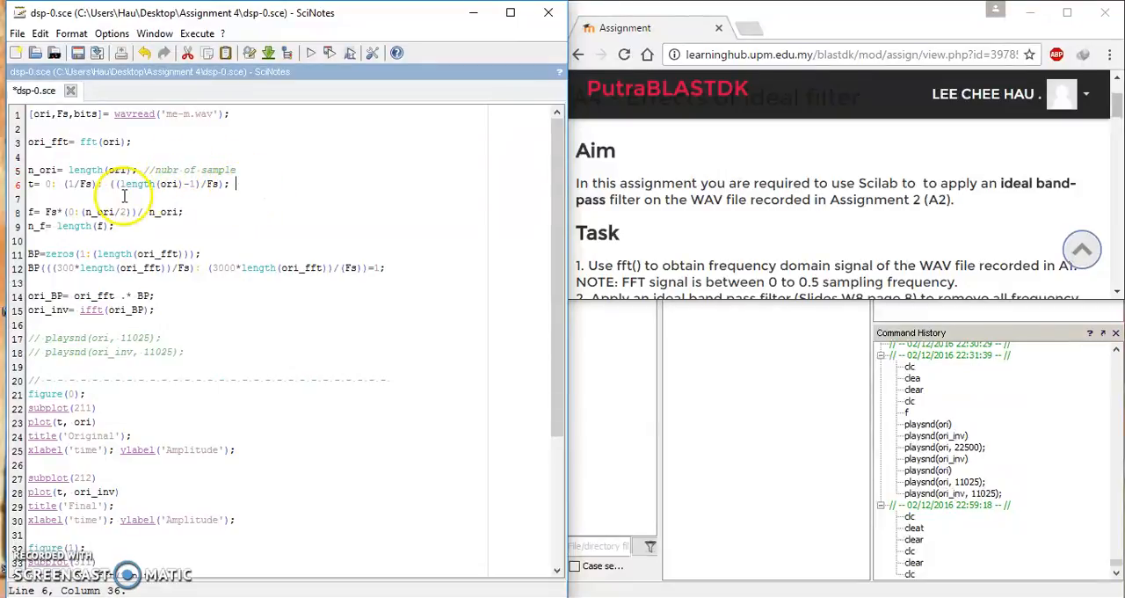
mouse_move(305, 166)
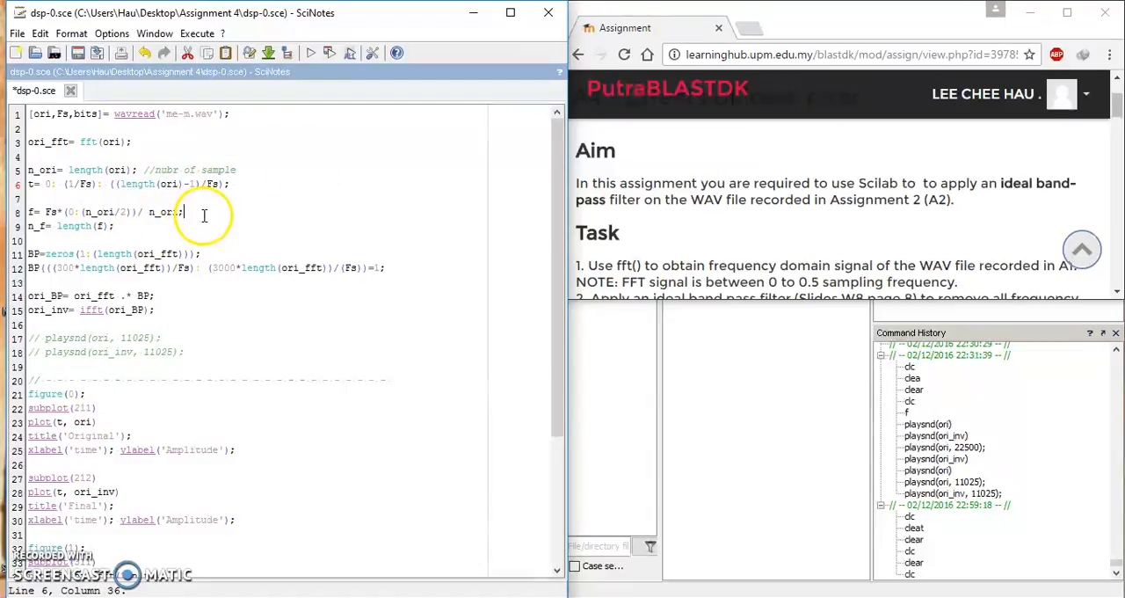
left_click(115, 226)
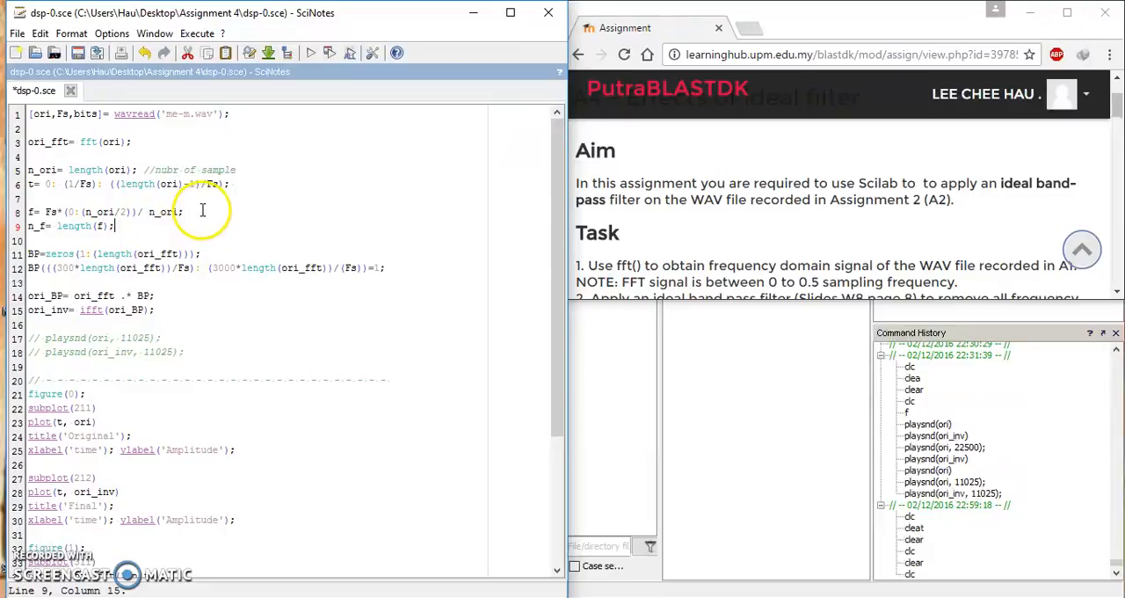
left_click(181, 210)
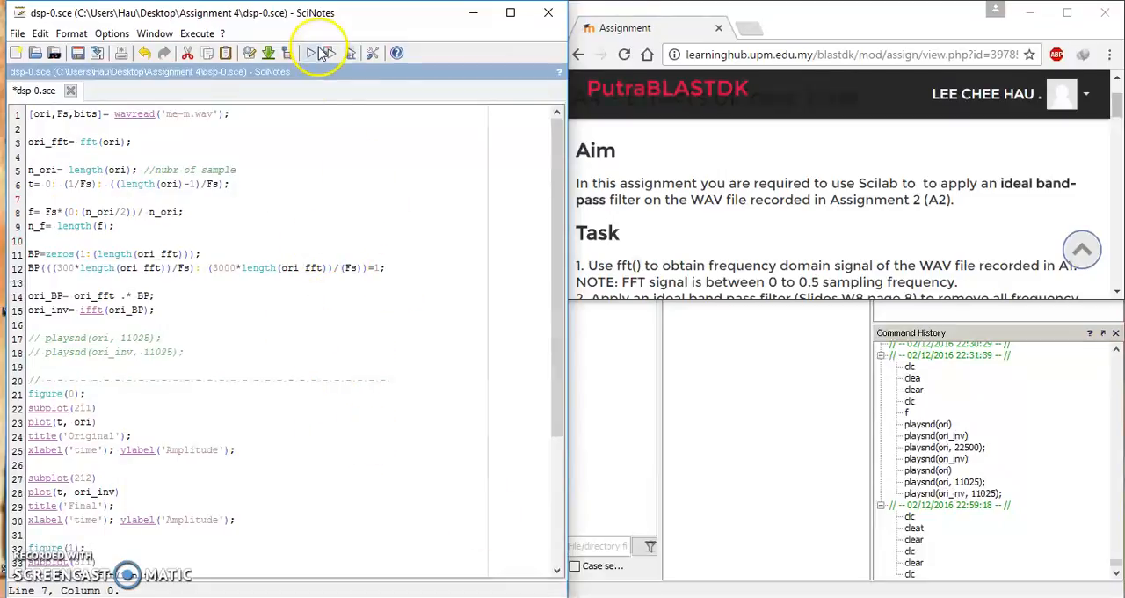
Step: Save the edited dsp-0.sce script and execute it
left_click(310, 54)
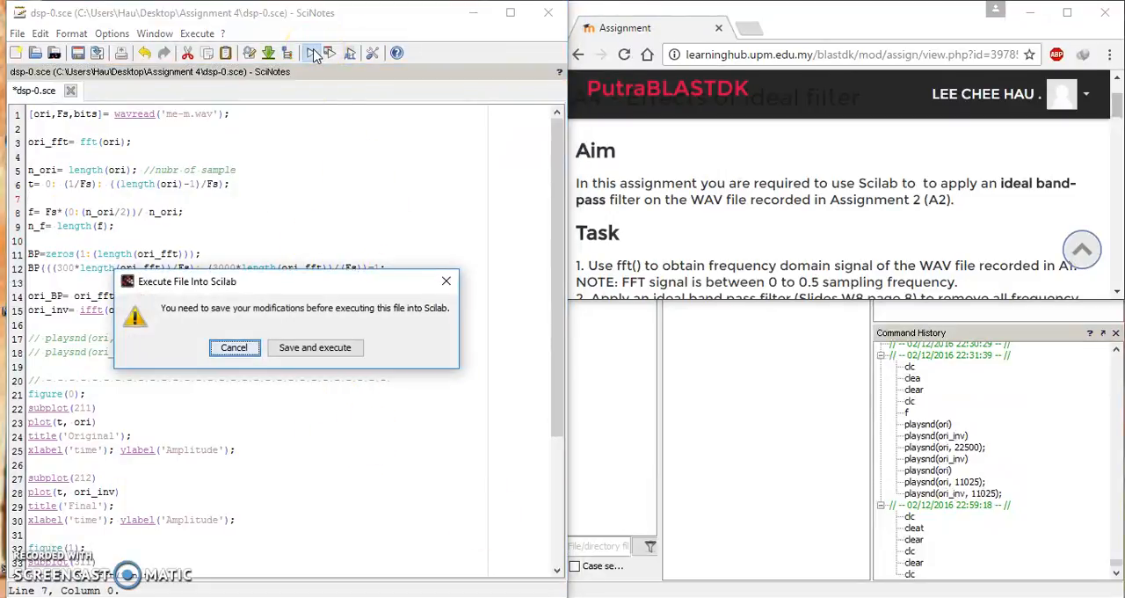
left_click(315, 347)
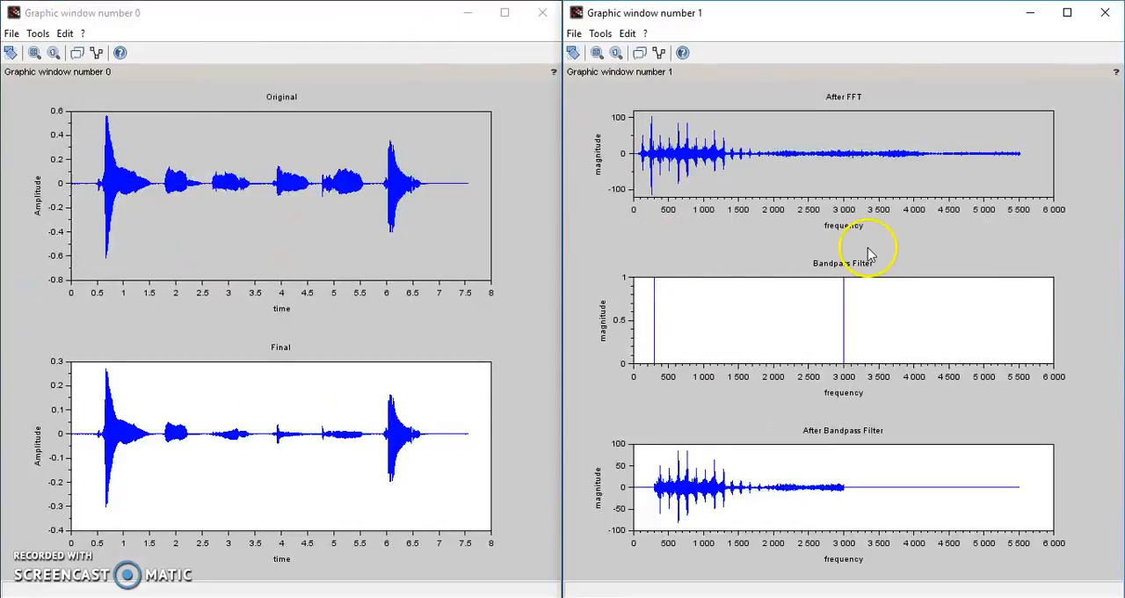
mouse_move(809, 27)
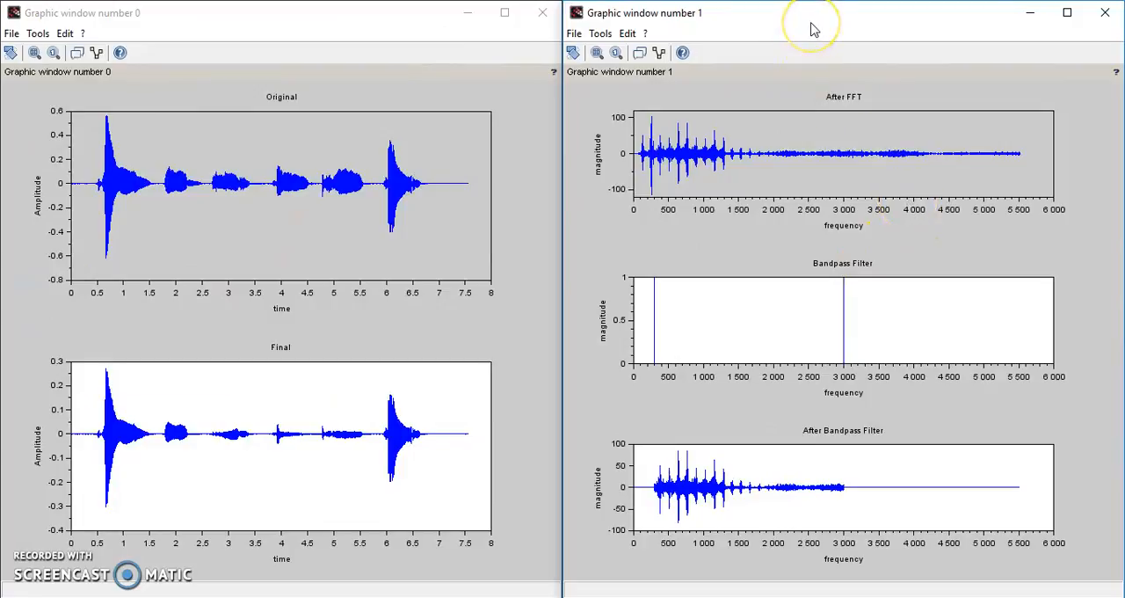
Step: View the original and final waveform plots, then minimize the graphic windows
left_click(407, 186)
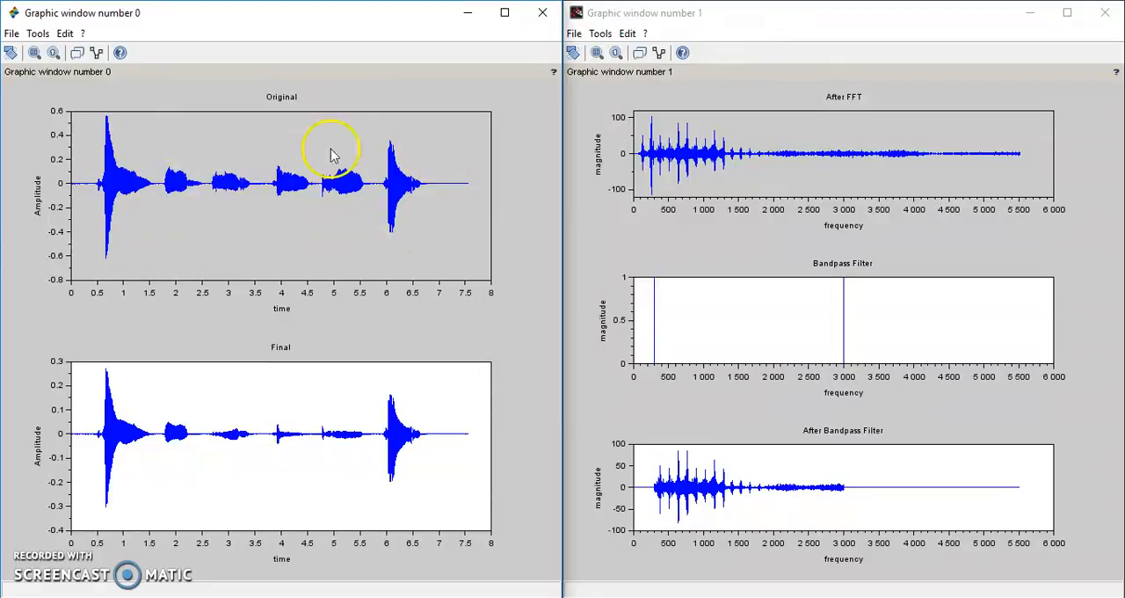
mouse_move(167, 151)
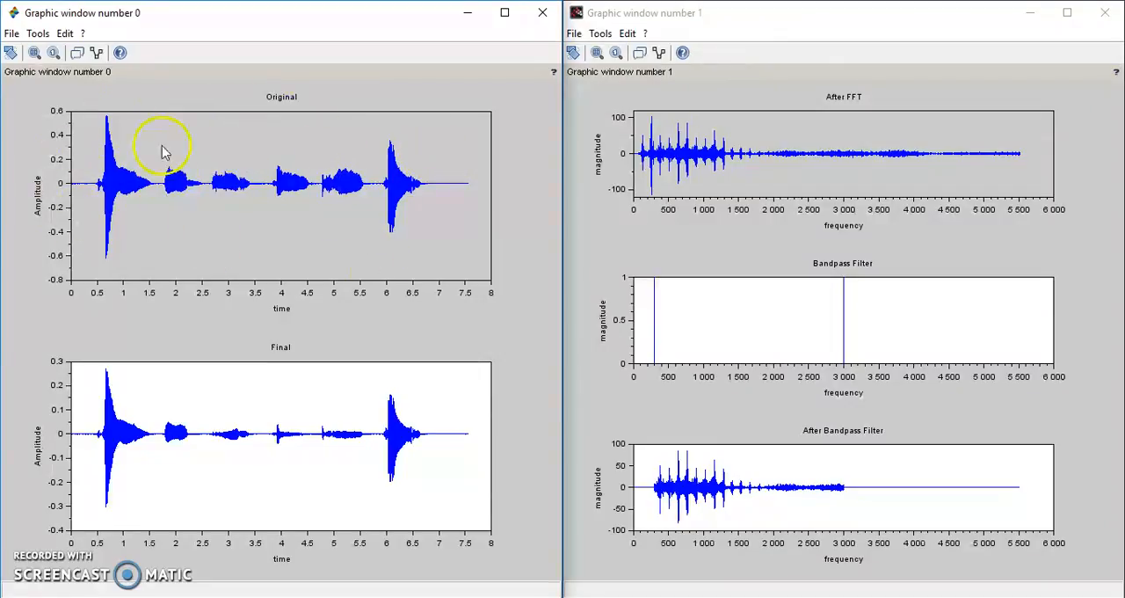
mouse_move(95, 281)
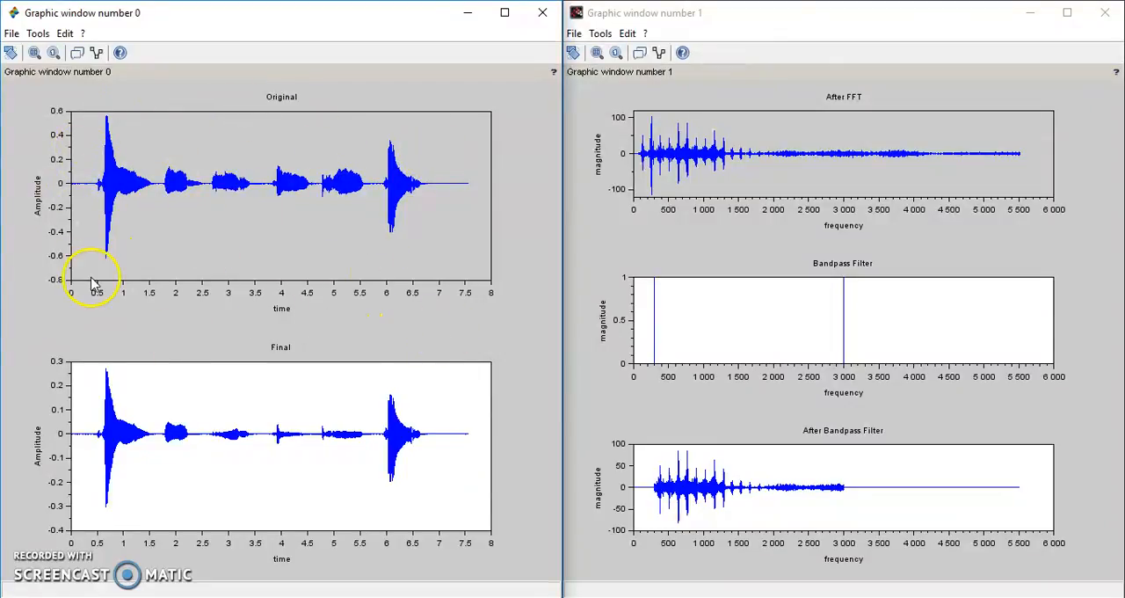
mouse_move(857, 193)
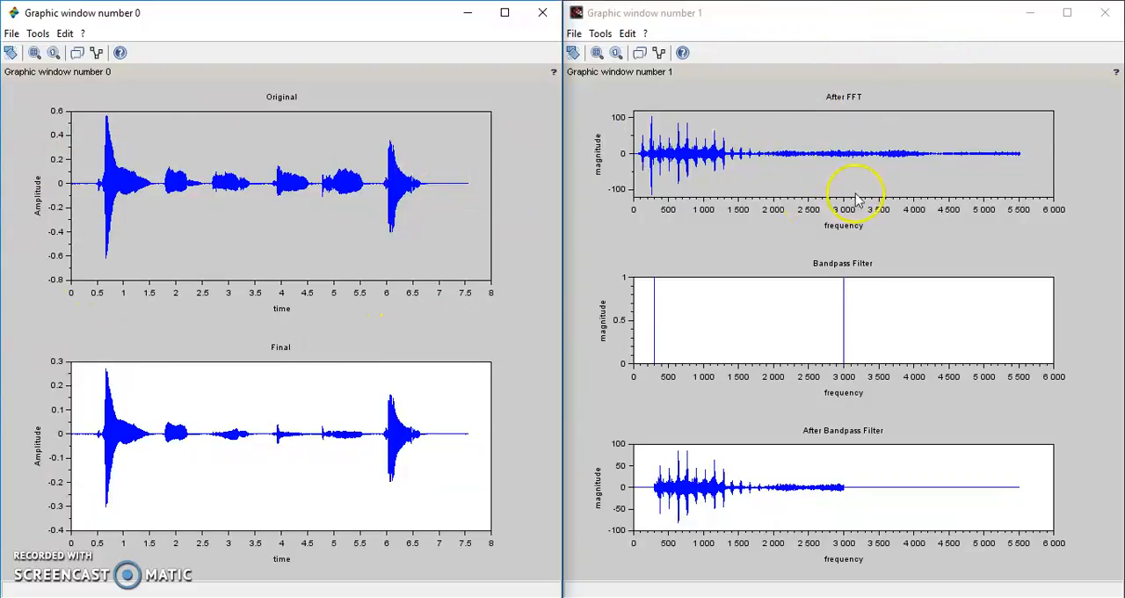
mouse_move(857, 176)
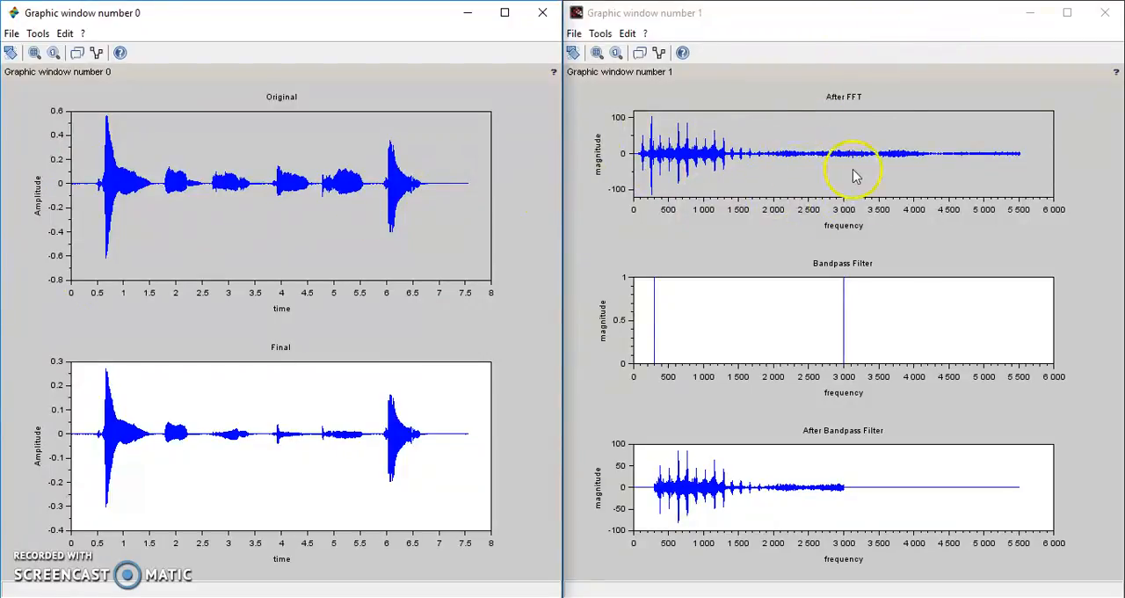
mouse_move(914, 204)
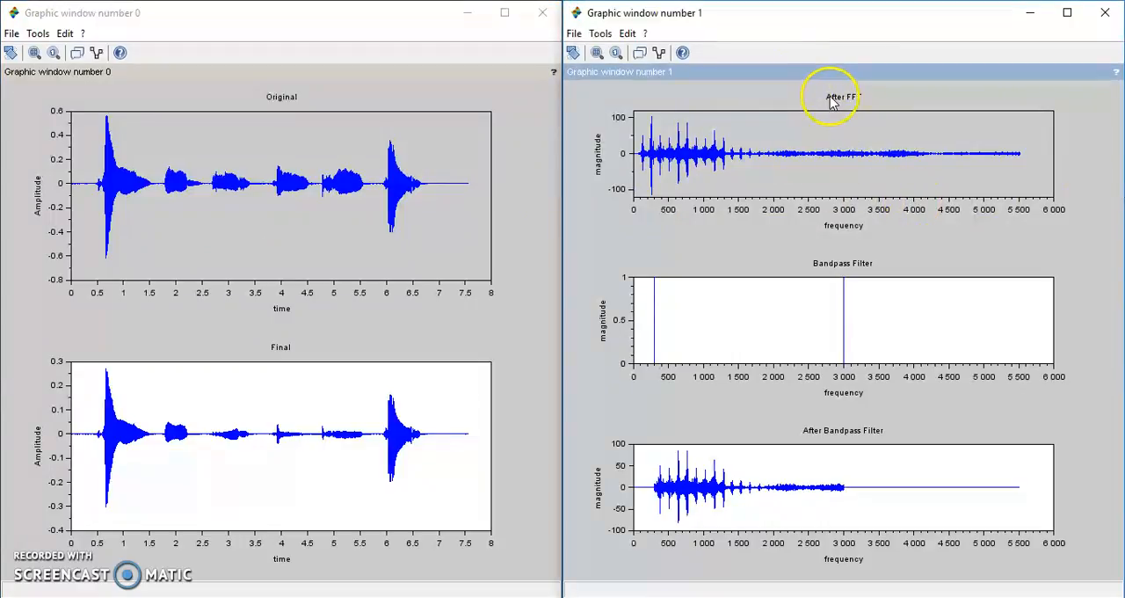
mouse_move(868, 99)
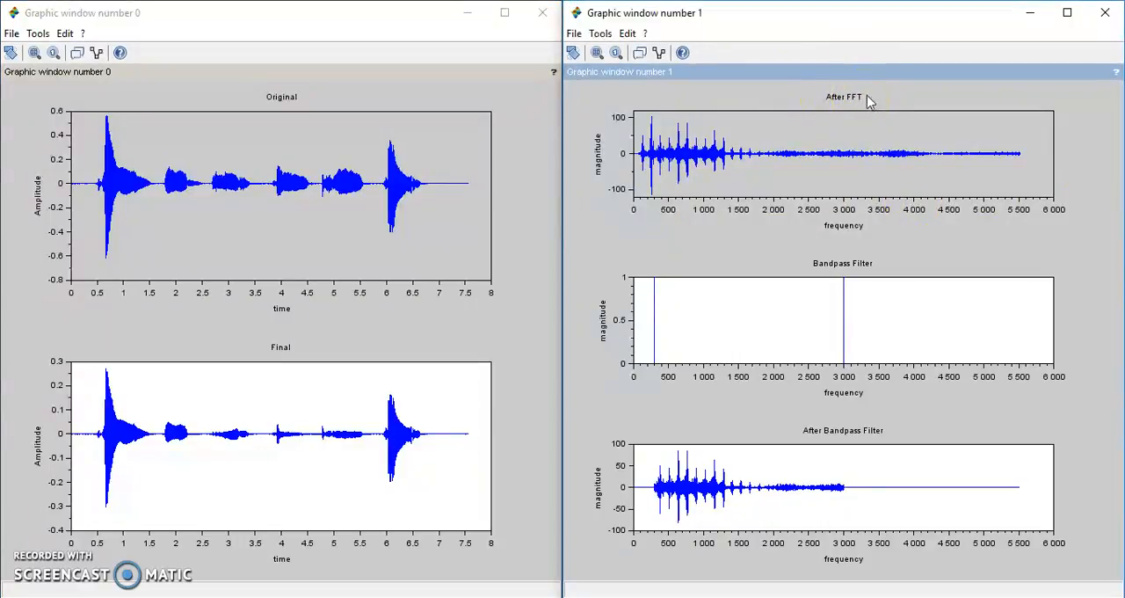
mouse_move(808, 295)
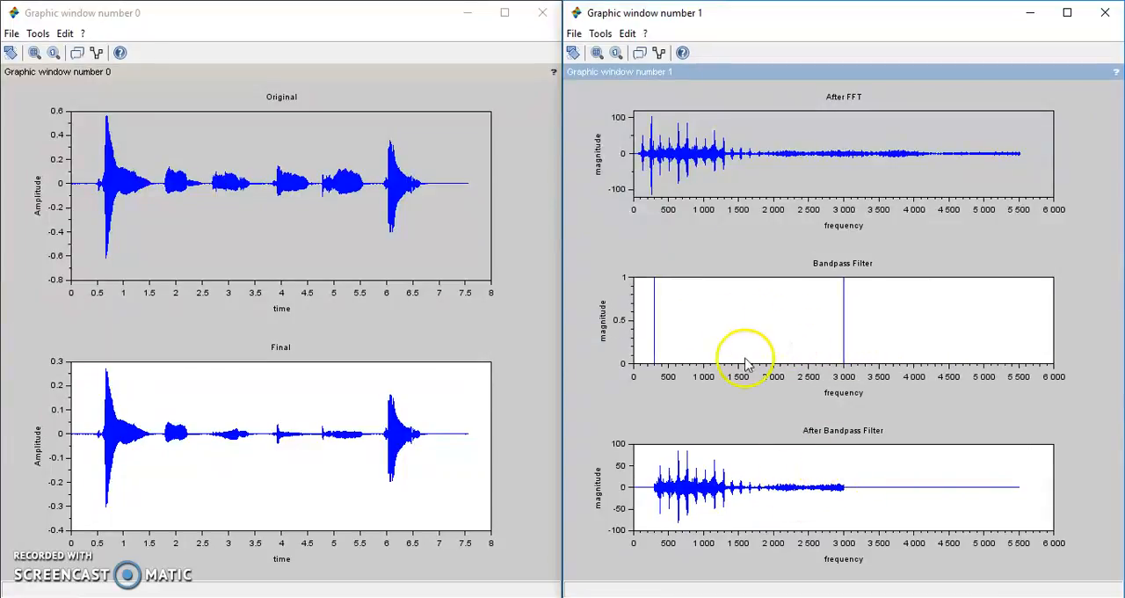
mouse_move(751, 192)
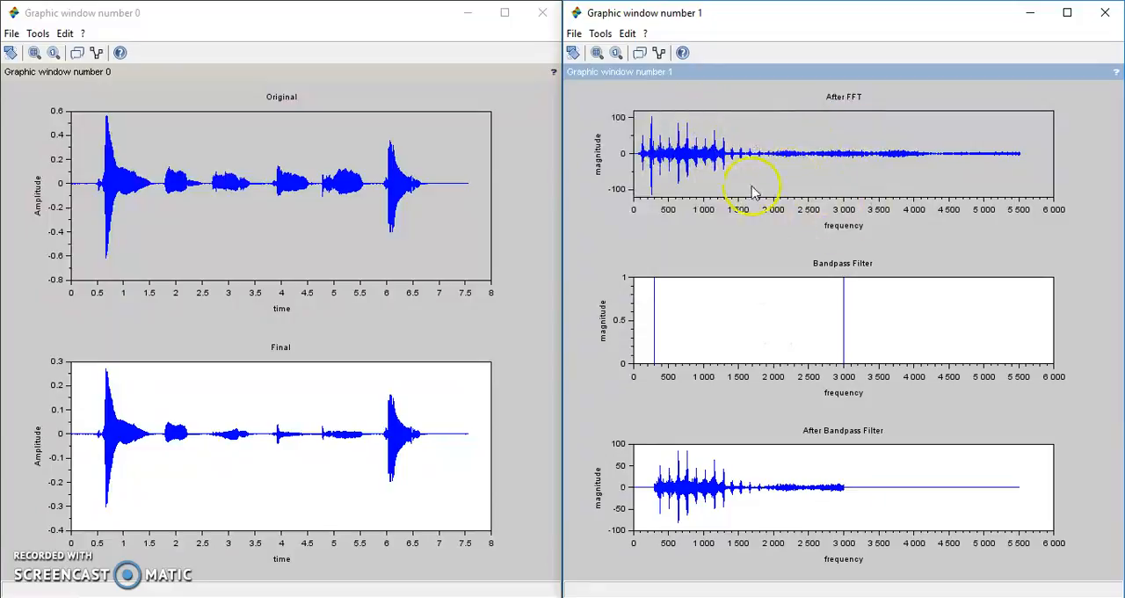
mouse_move(632, 149)
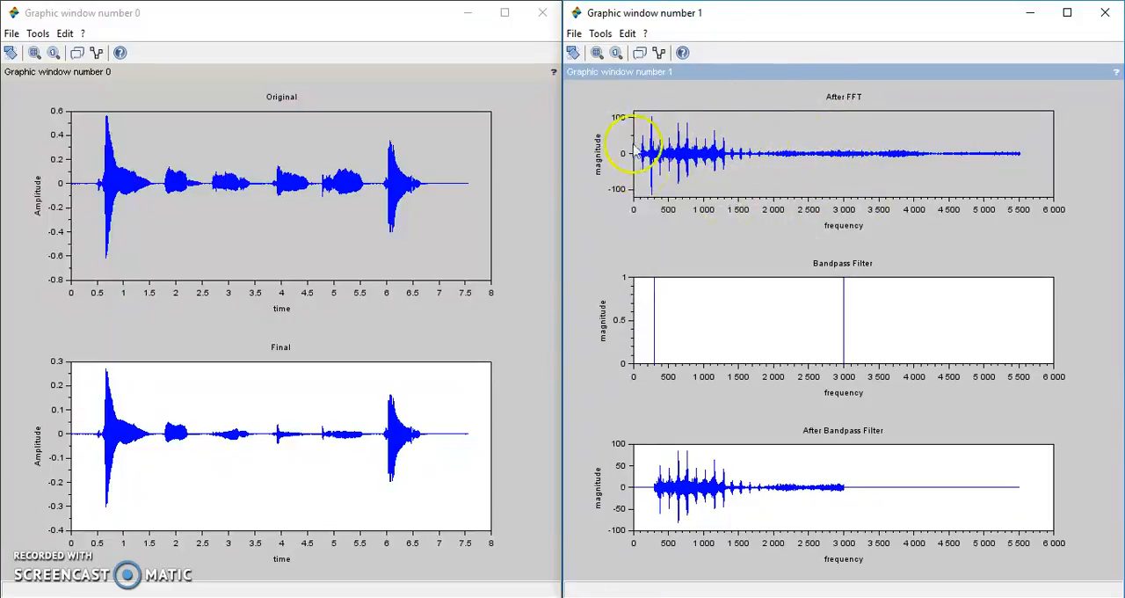
mouse_move(821, 505)
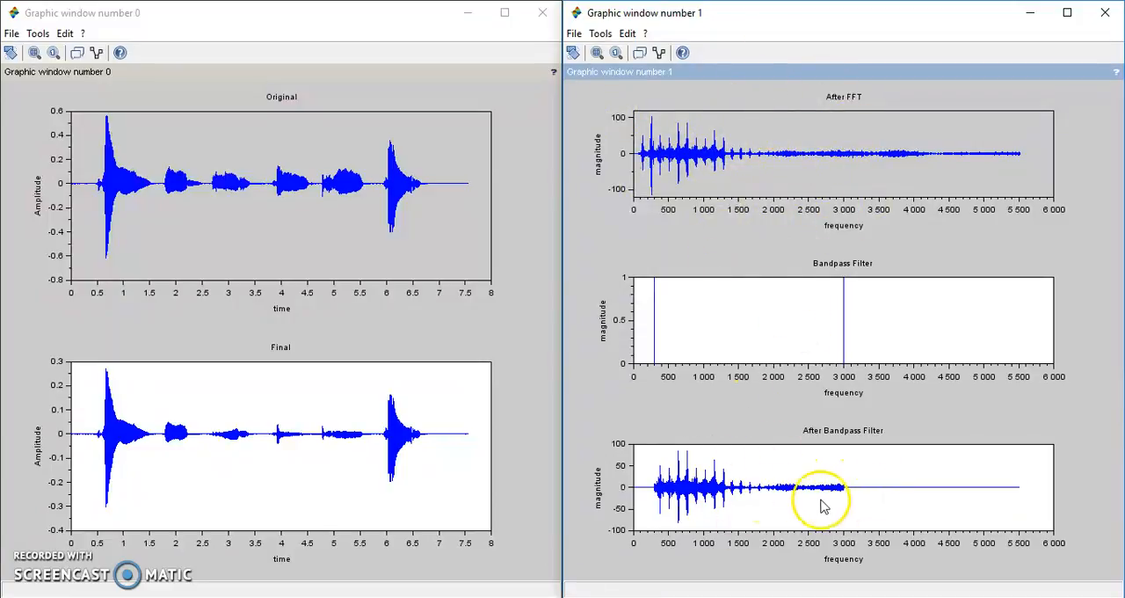
mouse_move(242, 448)
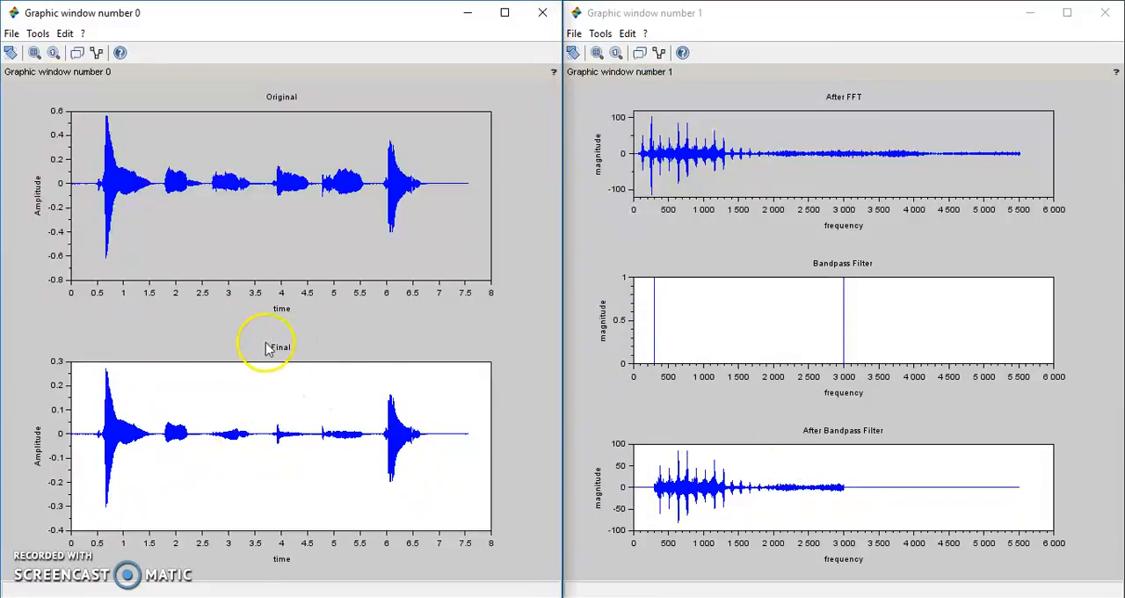
mouse_move(294, 367)
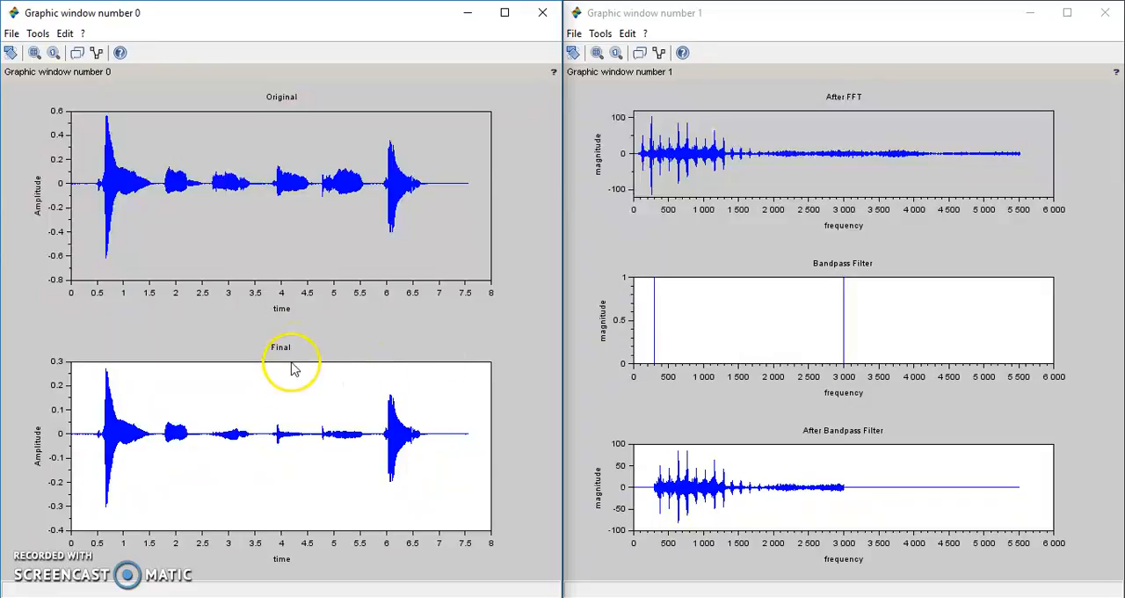
mouse_move(294, 351)
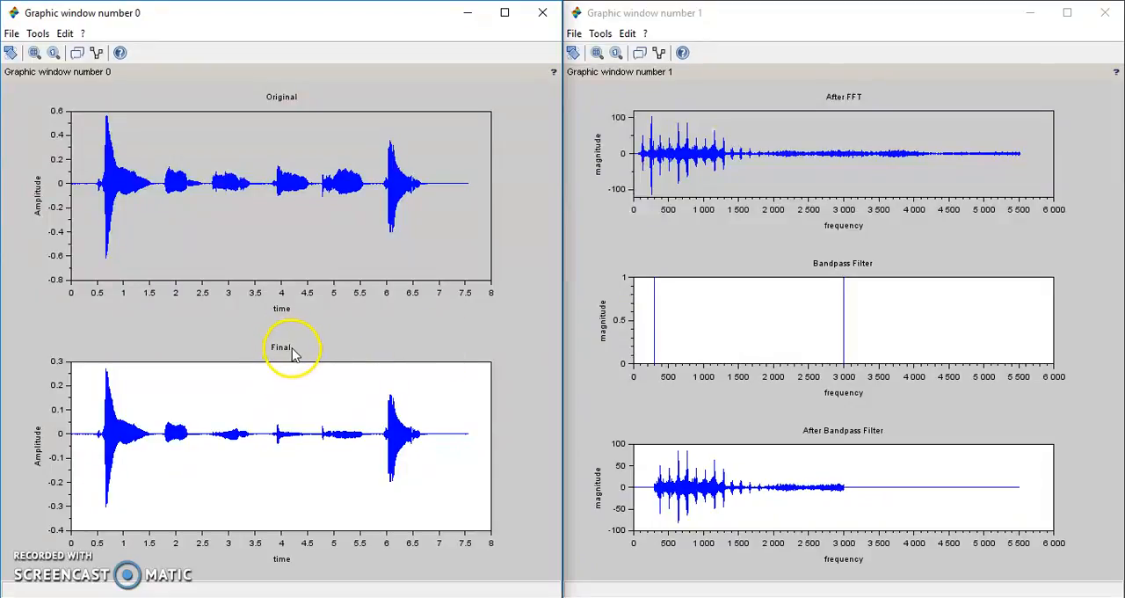
mouse_move(552, 48)
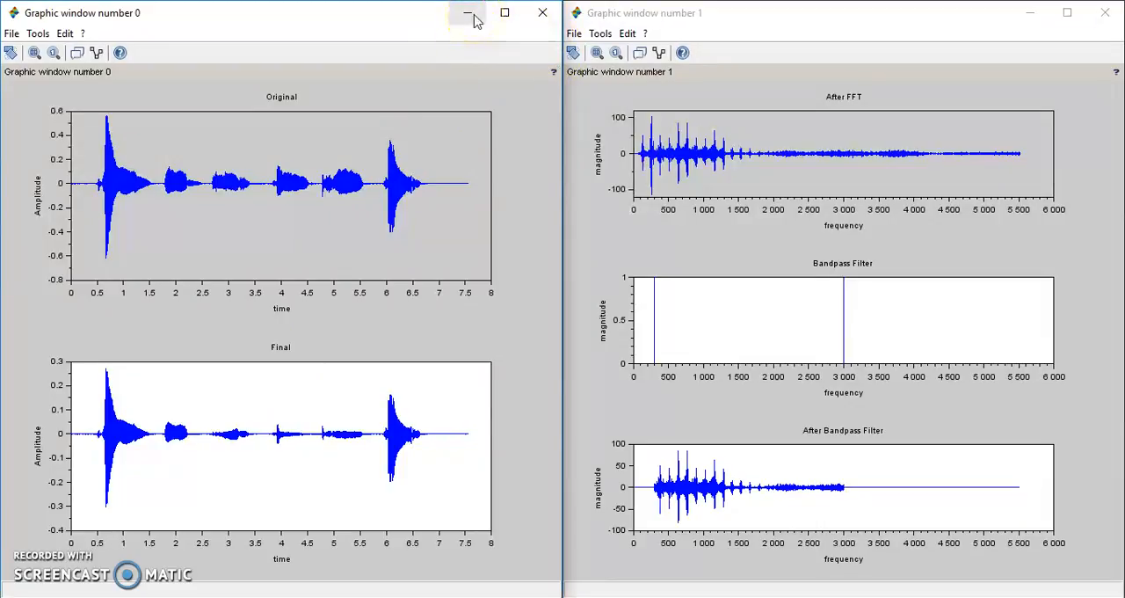
left_click(469, 12)
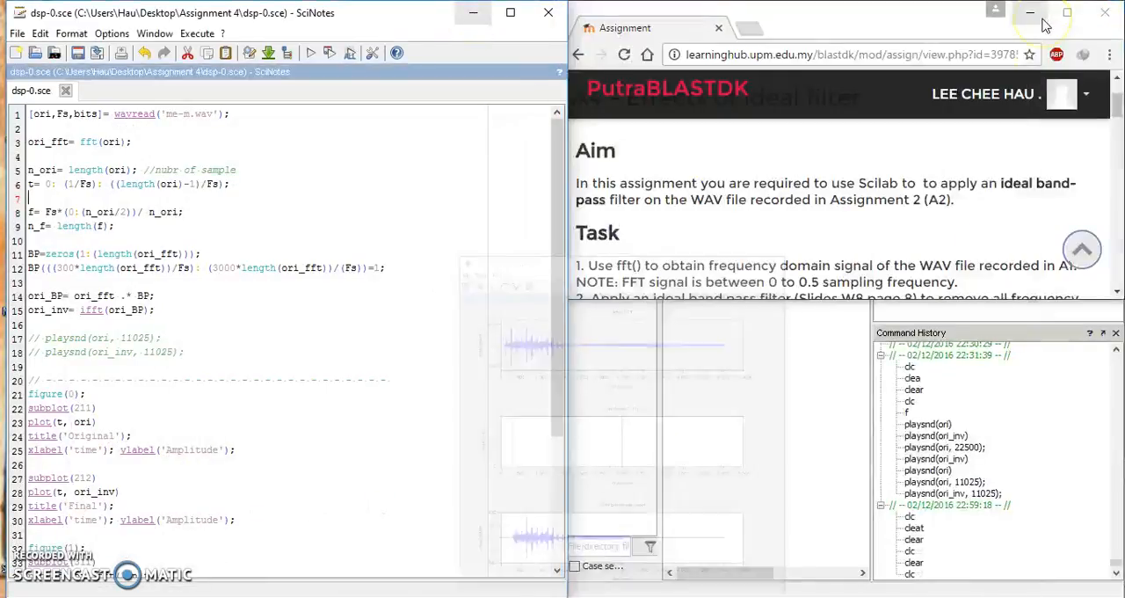
Step: Review the assignment's task list and highlight the word 'visual' and its neighbour
scroll("down", 3)
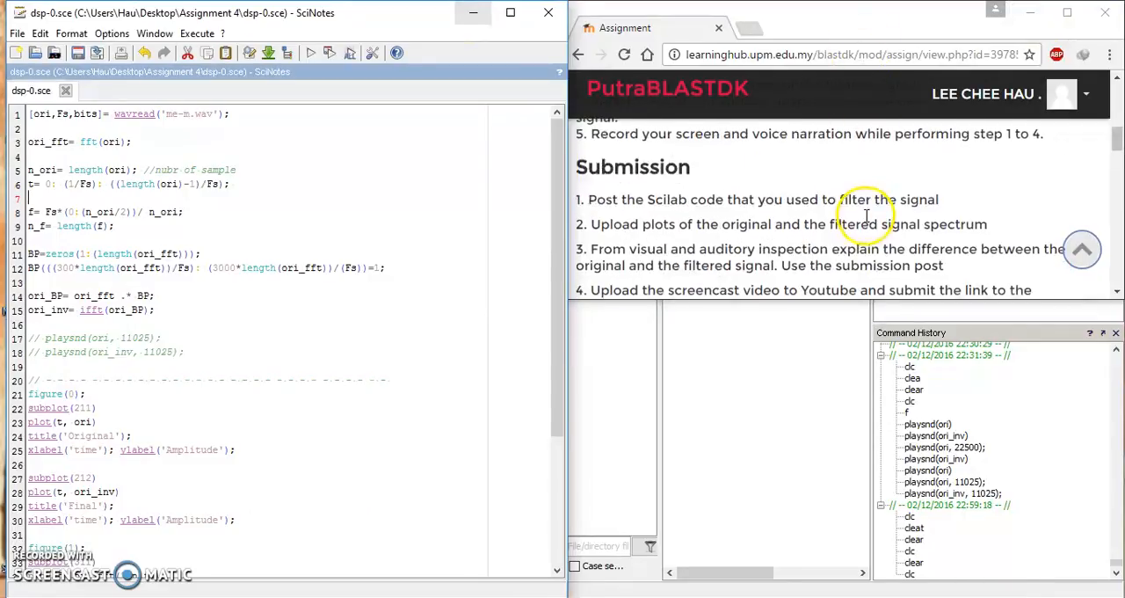
scroll("up", 3)
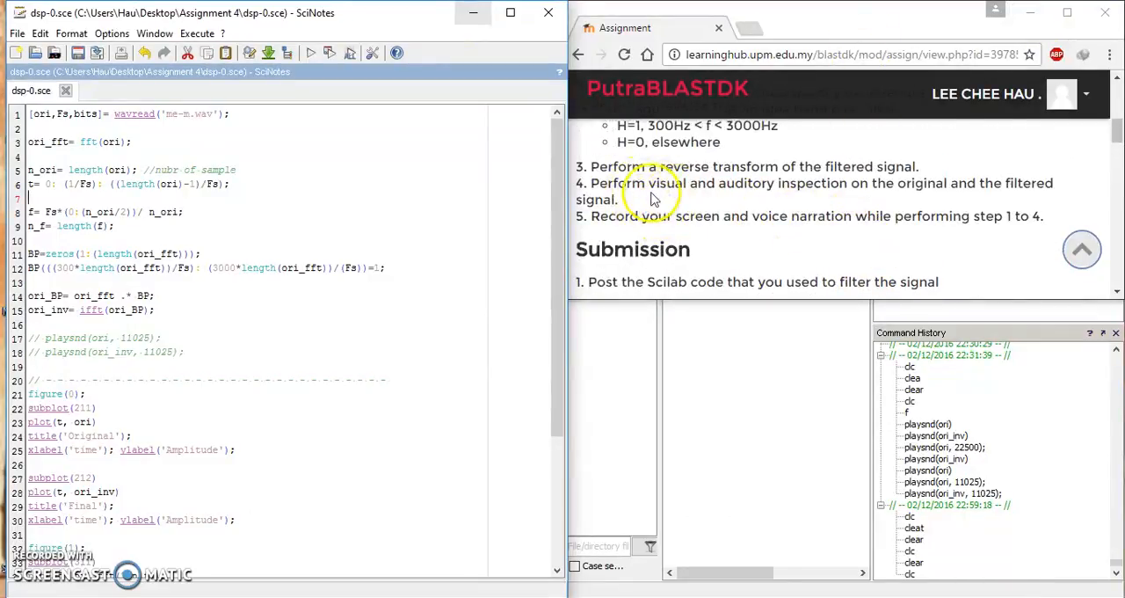
double_click(666, 183)
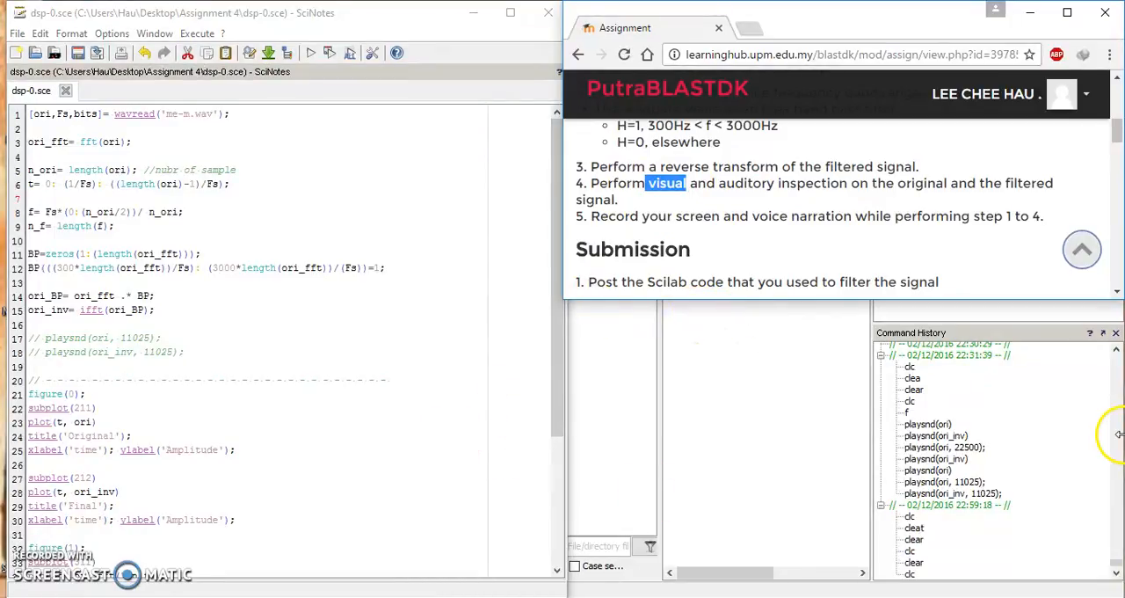
double_click(745, 182)
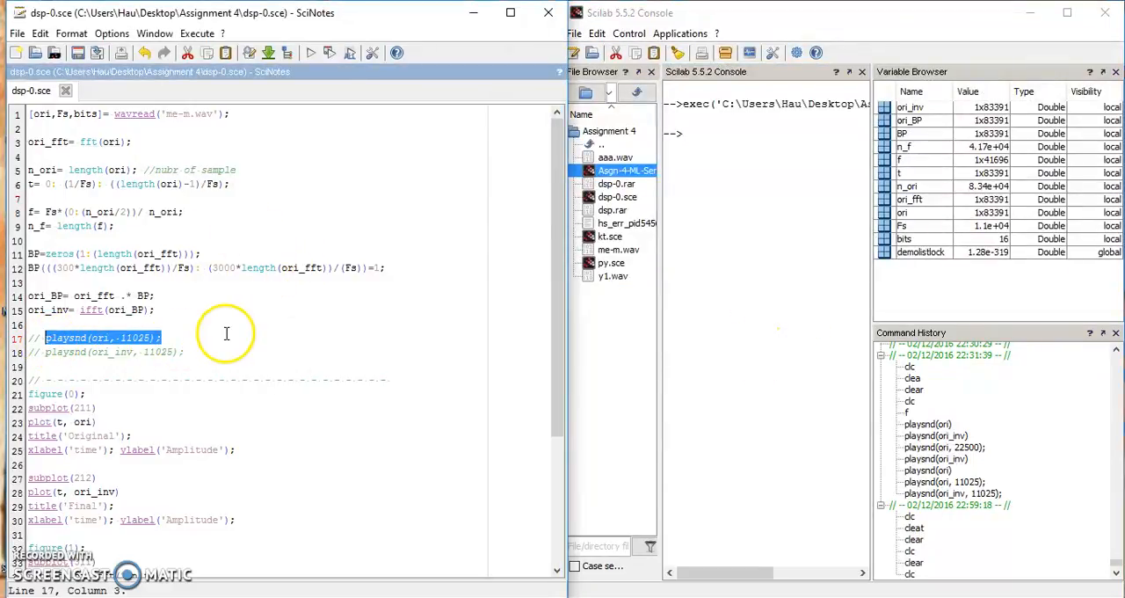
Step: Play the original signal with playsnd(ori, 11025), then the filtered ori_inv signal
left_click(736, 215)
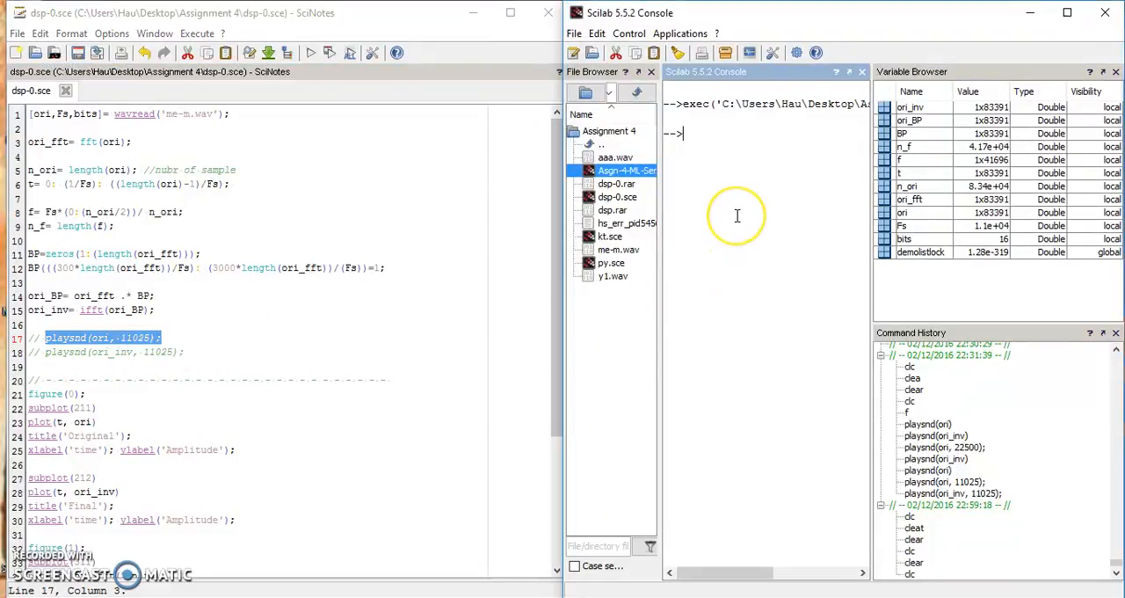
type("playsnd(ori, 11025);")
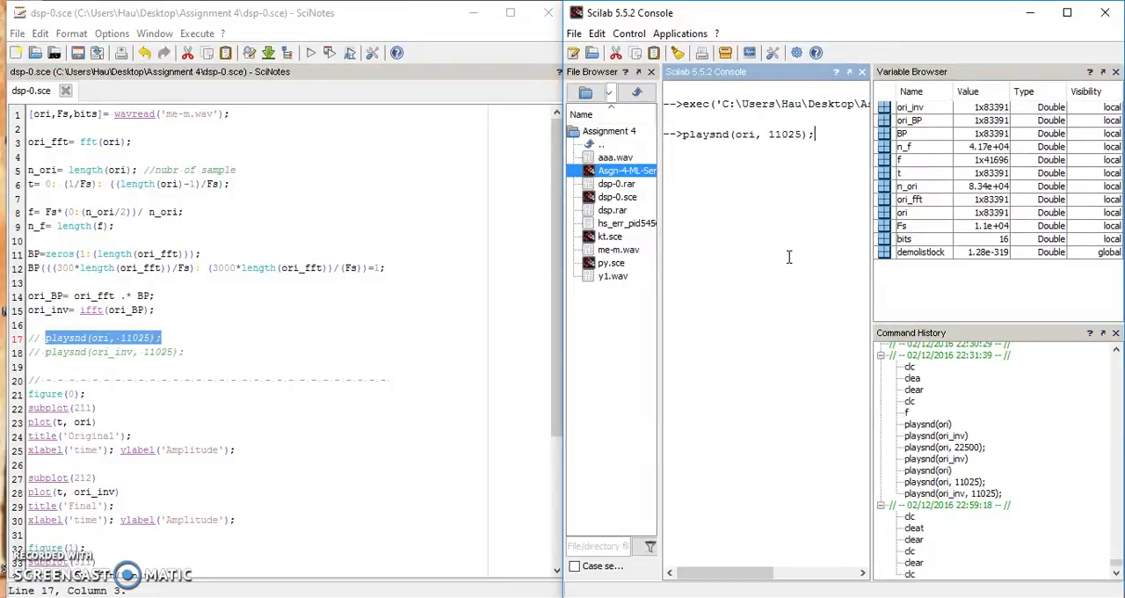
key("Return")
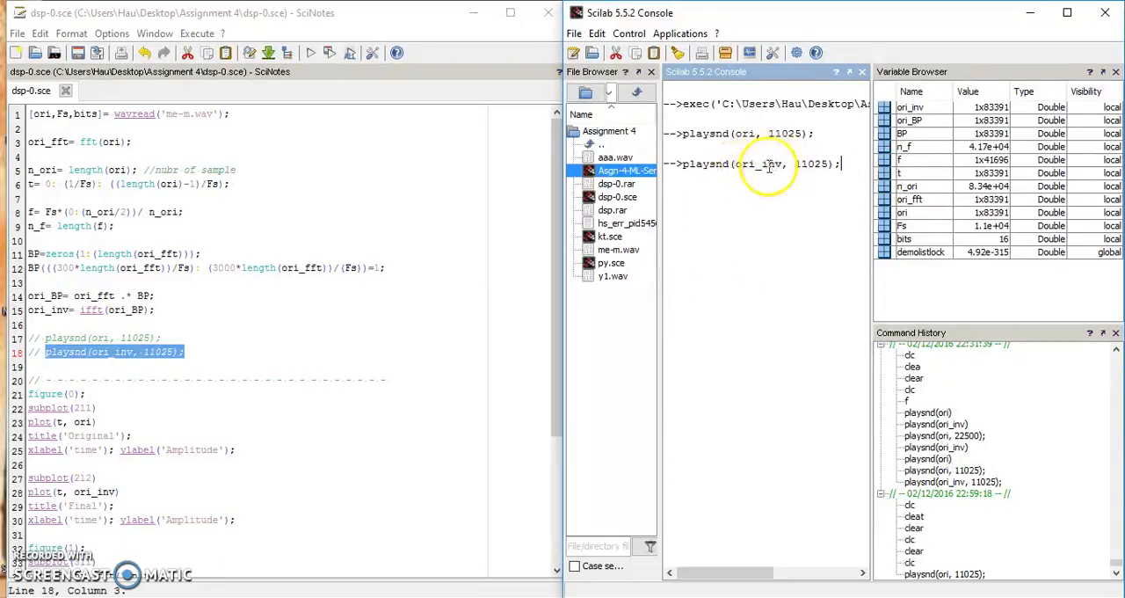
key("Return")
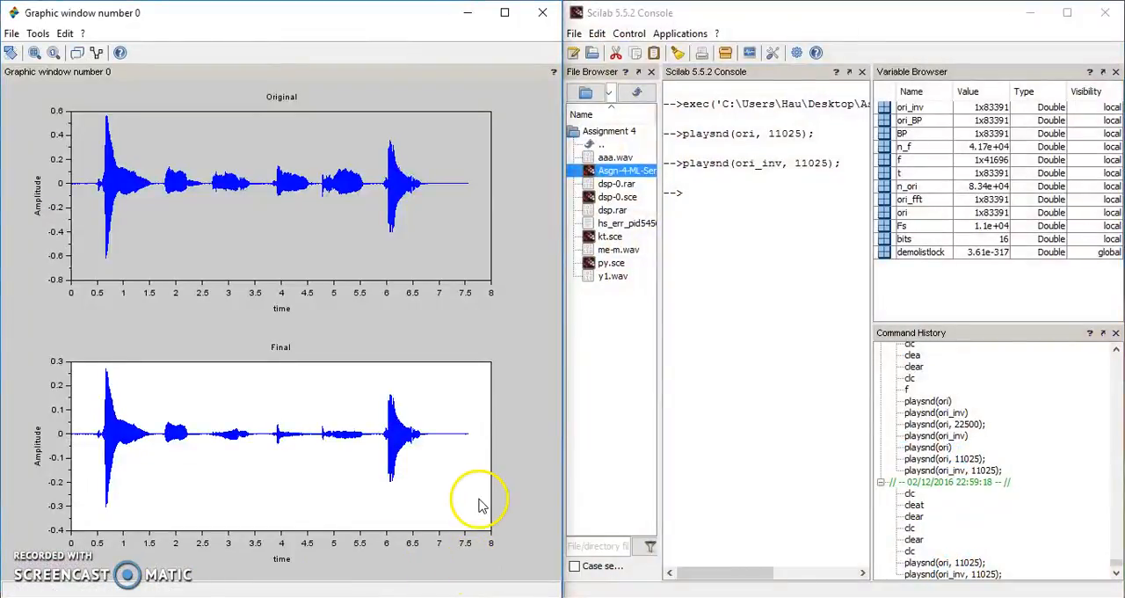
mouse_move(217, 149)
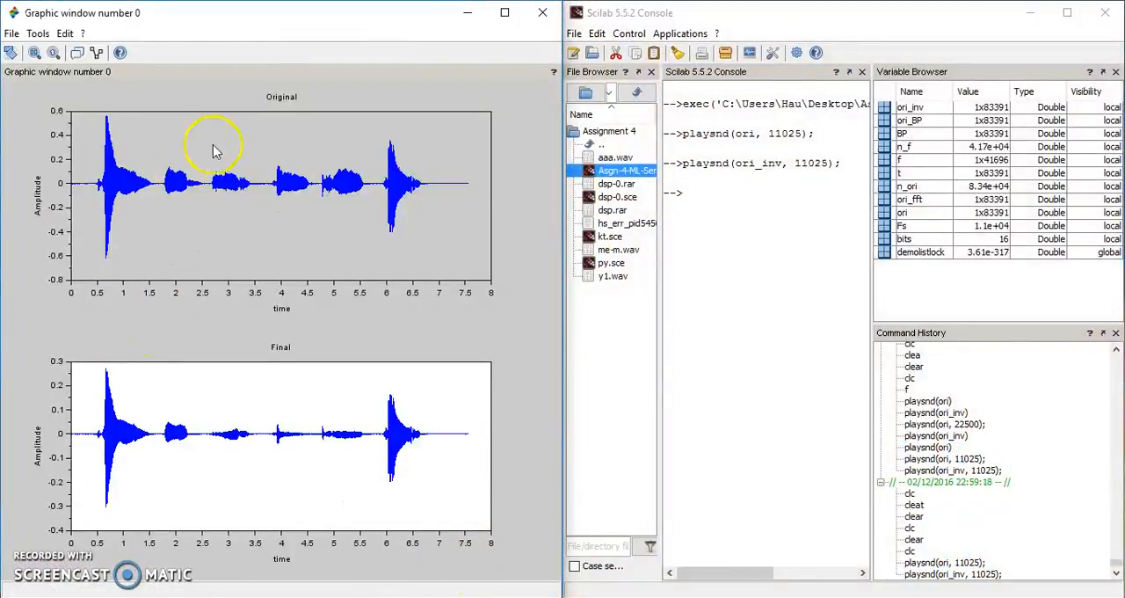
mouse_move(211, 158)
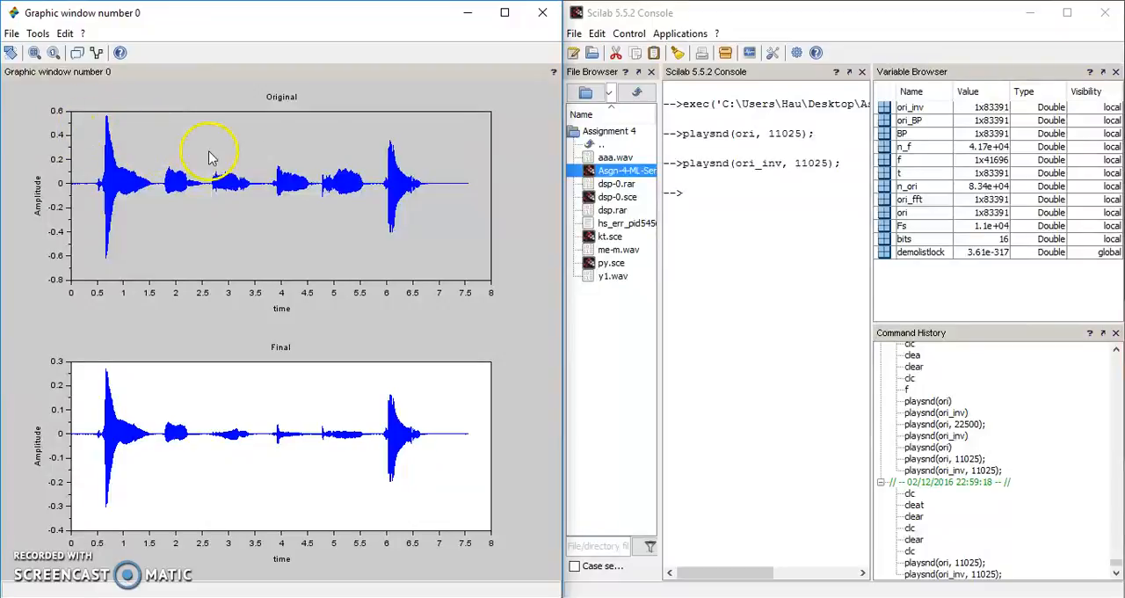
mouse_move(84, 131)
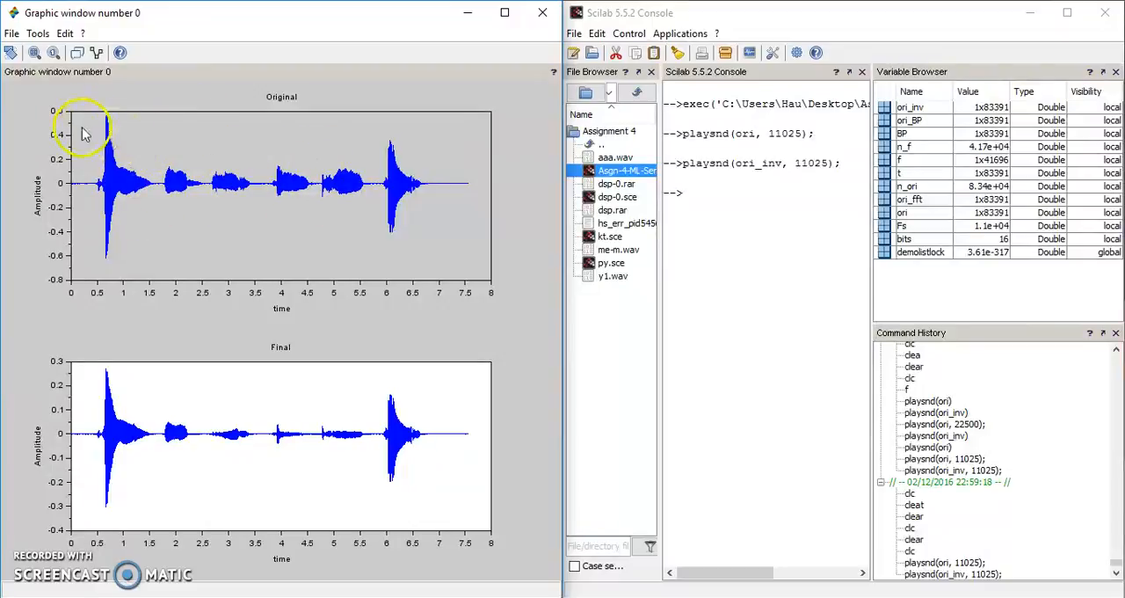
mouse_move(106, 259)
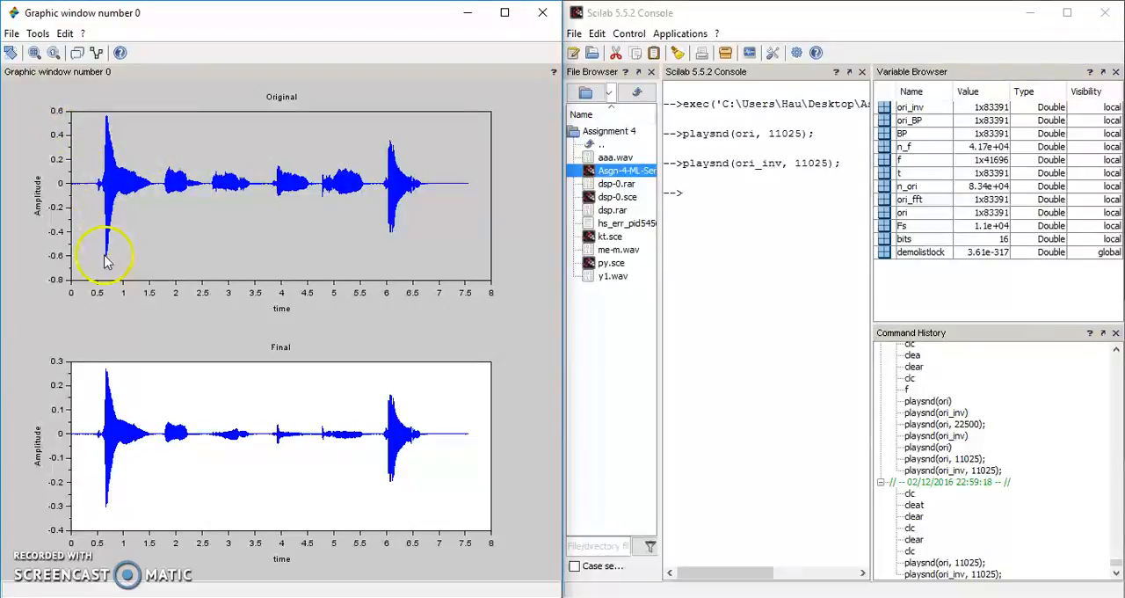
mouse_move(50, 122)
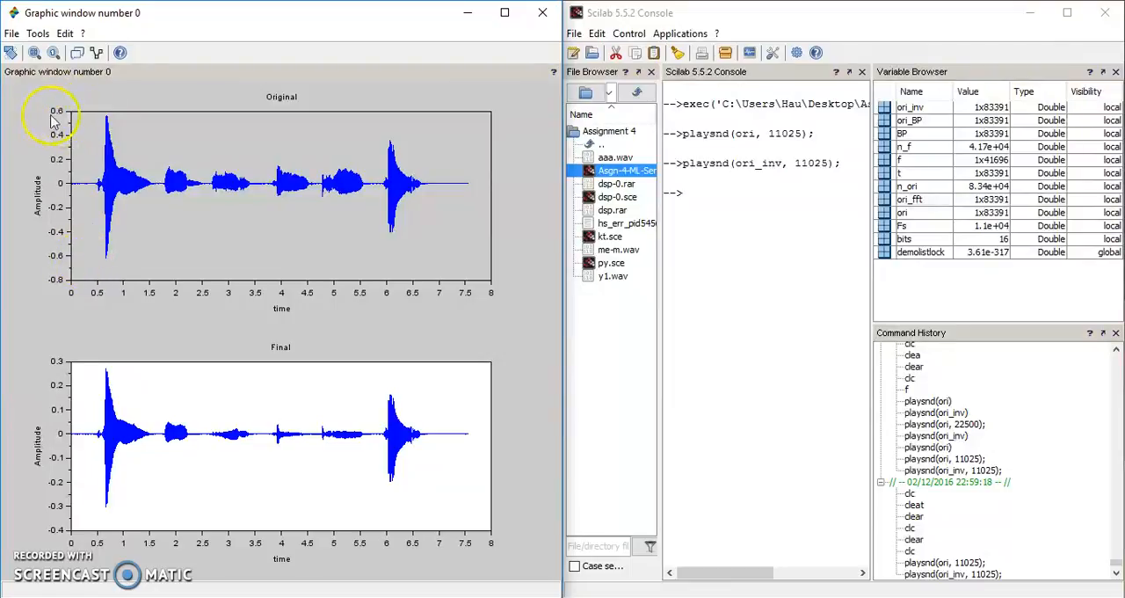
mouse_move(106, 400)
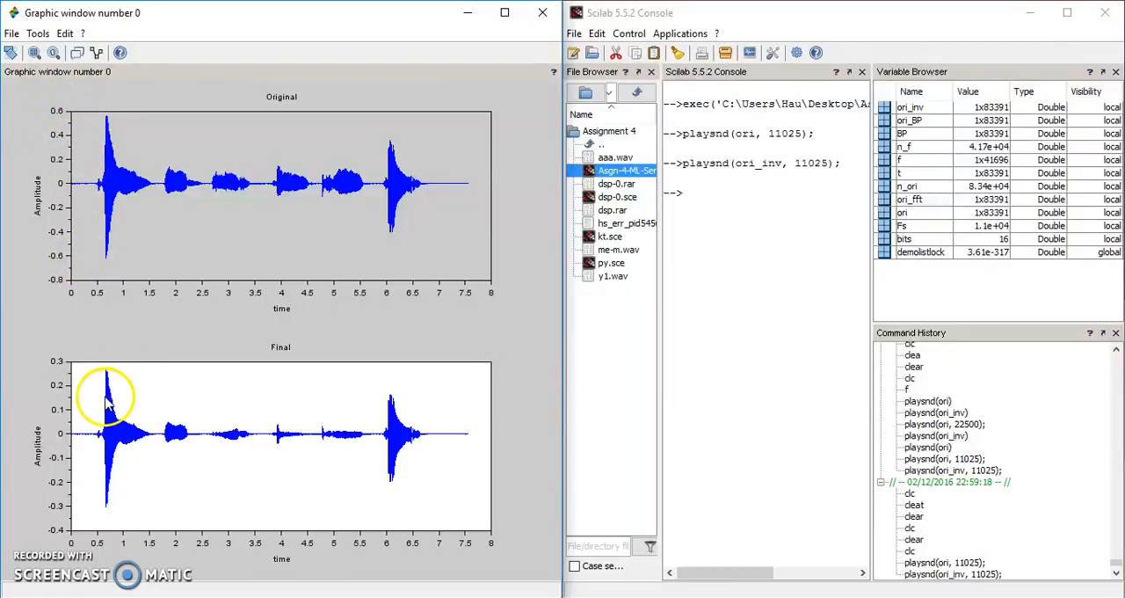
mouse_move(246, 448)
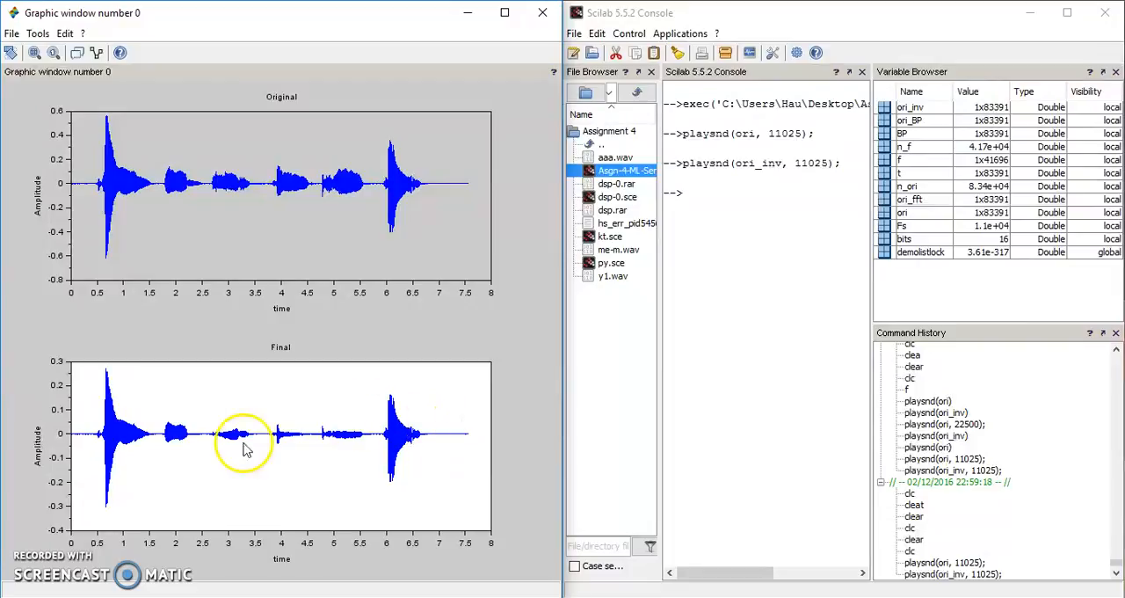
mouse_move(59, 363)
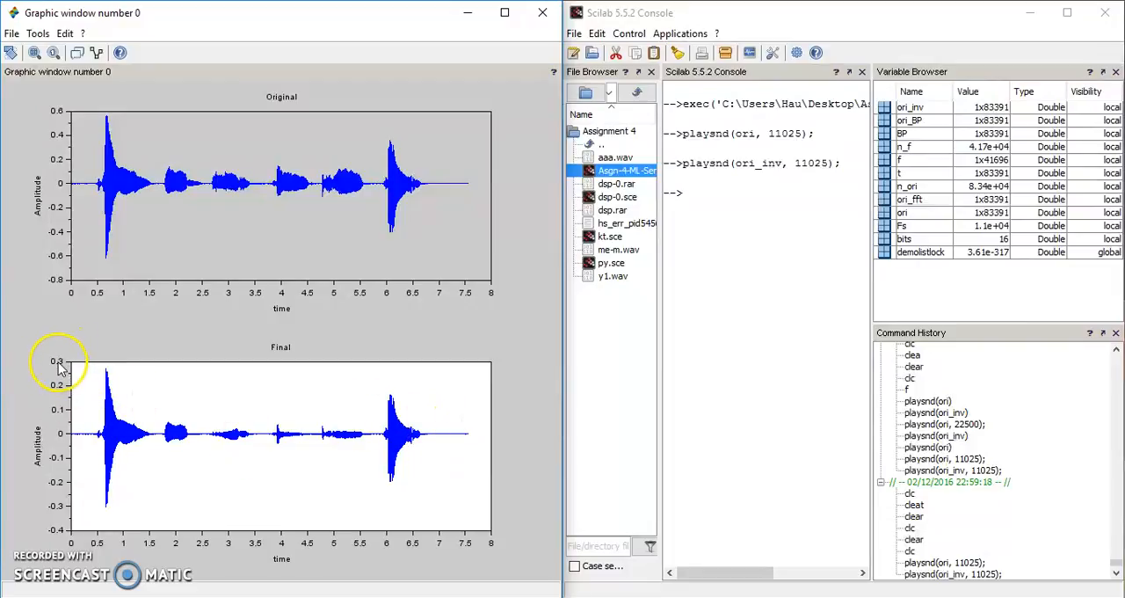
mouse_move(137, 455)
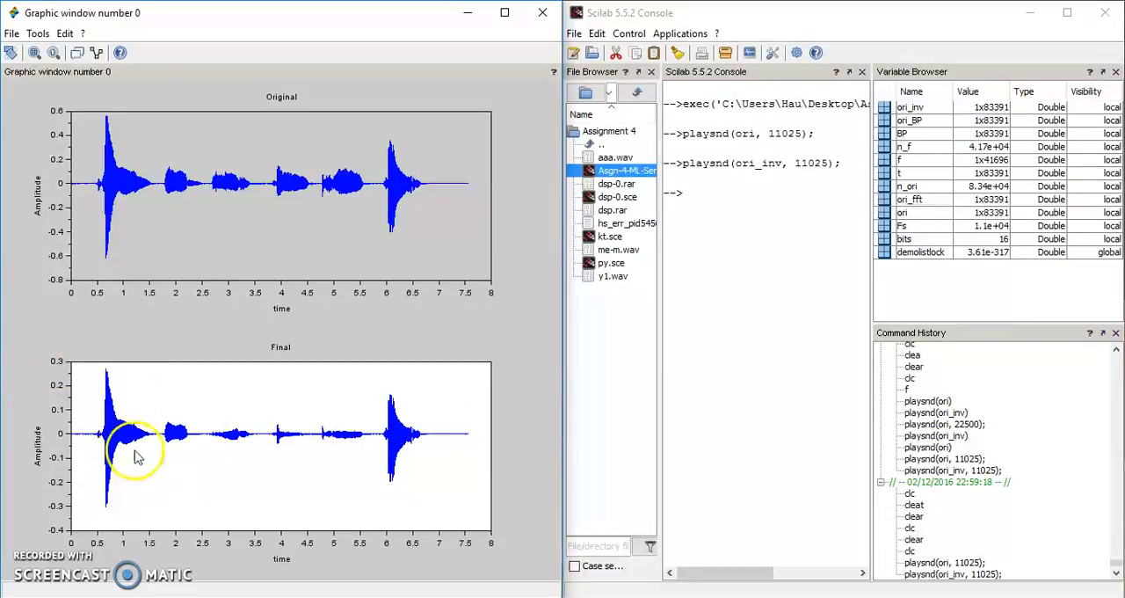
mouse_move(818, 467)
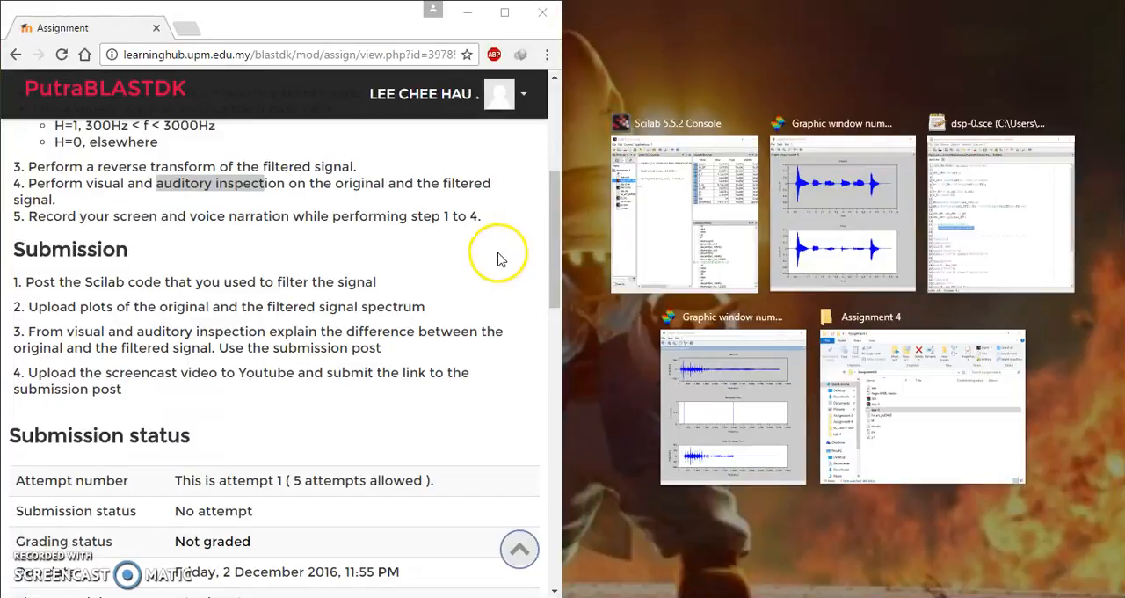
Step: Snap the Scilab console beside Chrome and scroll the assignment to Submission status
left_click(684, 213)
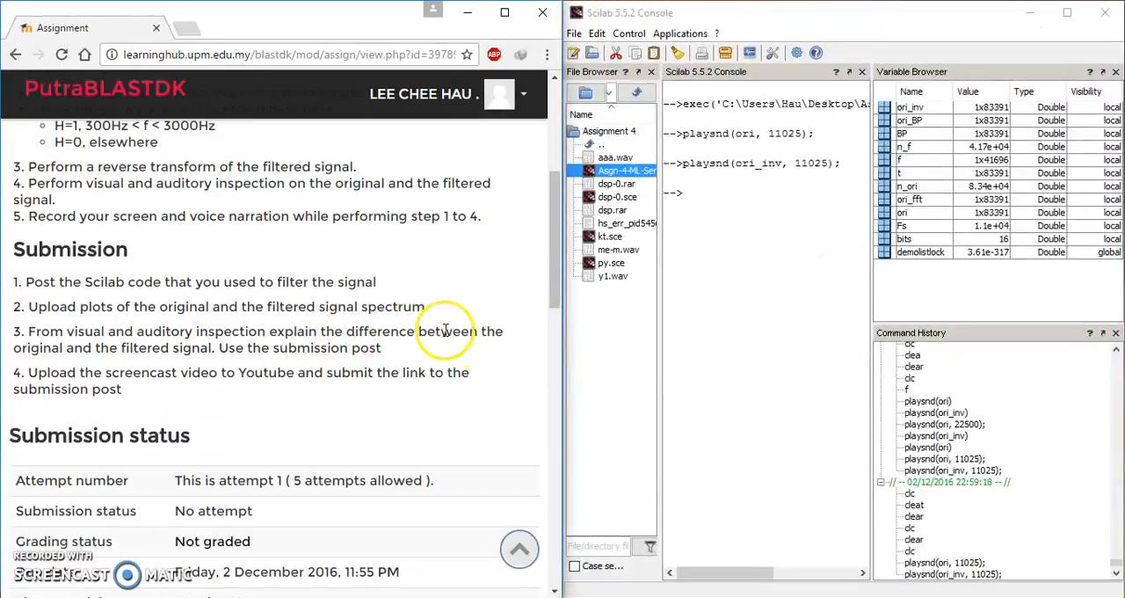
mouse_move(326, 337)
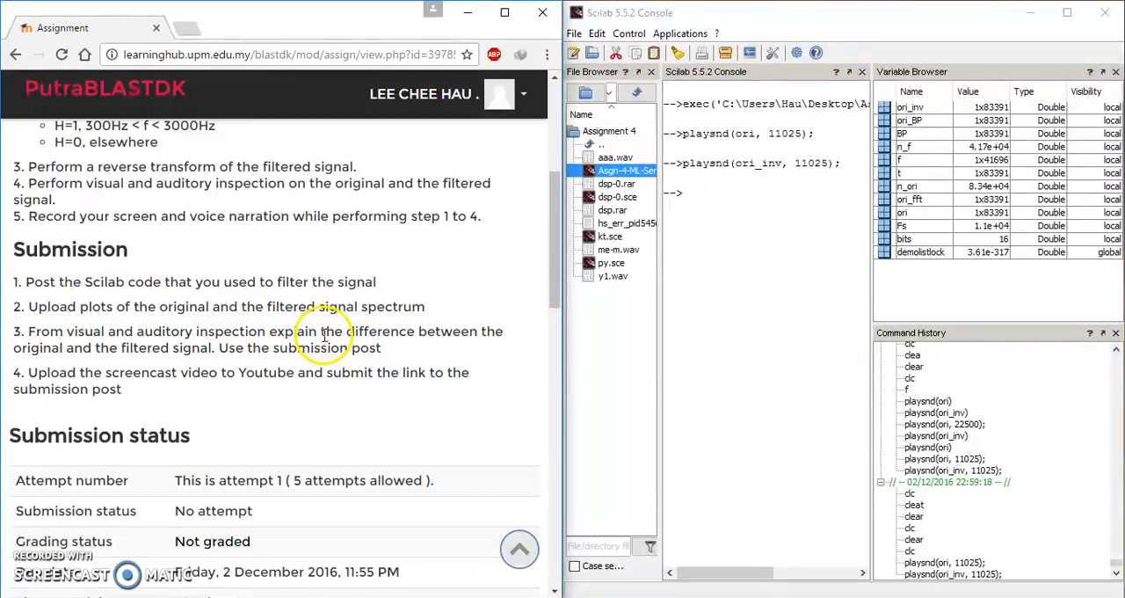
scroll("down", 3)
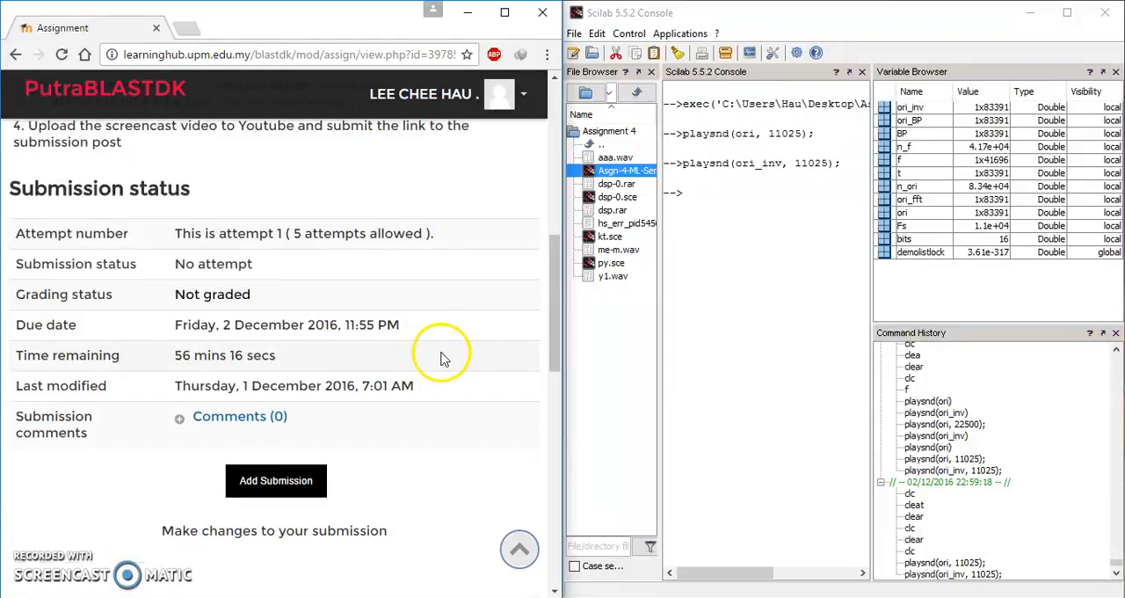
scroll("up", 3)
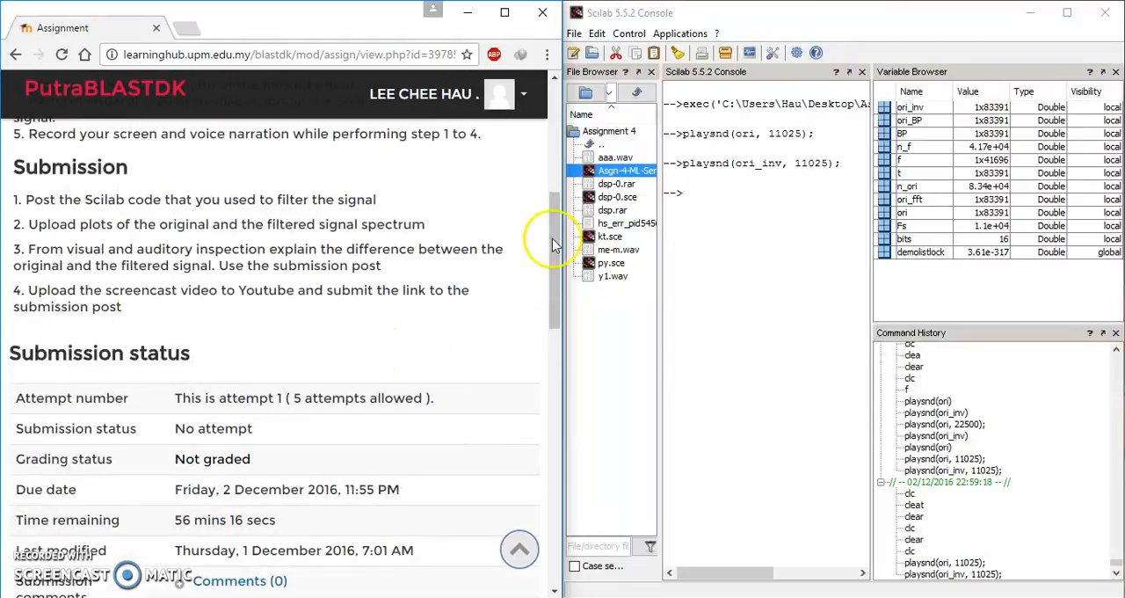